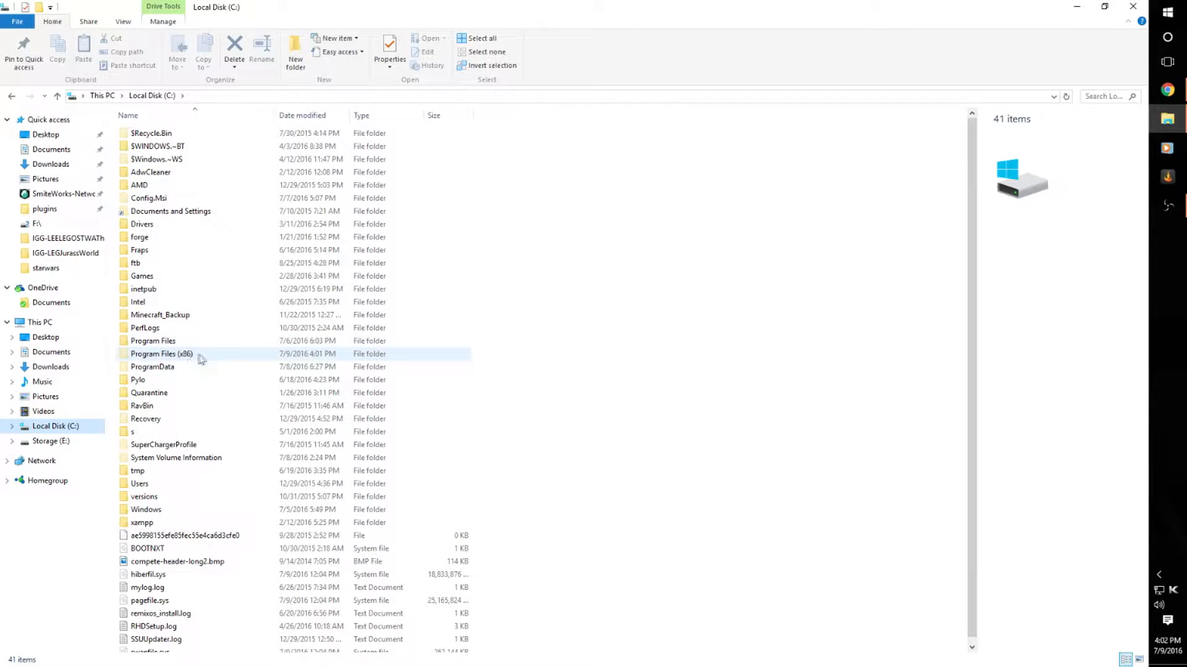
Browse into C:\Program Files (x86) and select the Samsung folder in its listing.
{"action": "left_click", "coordinate": [151, 432]}
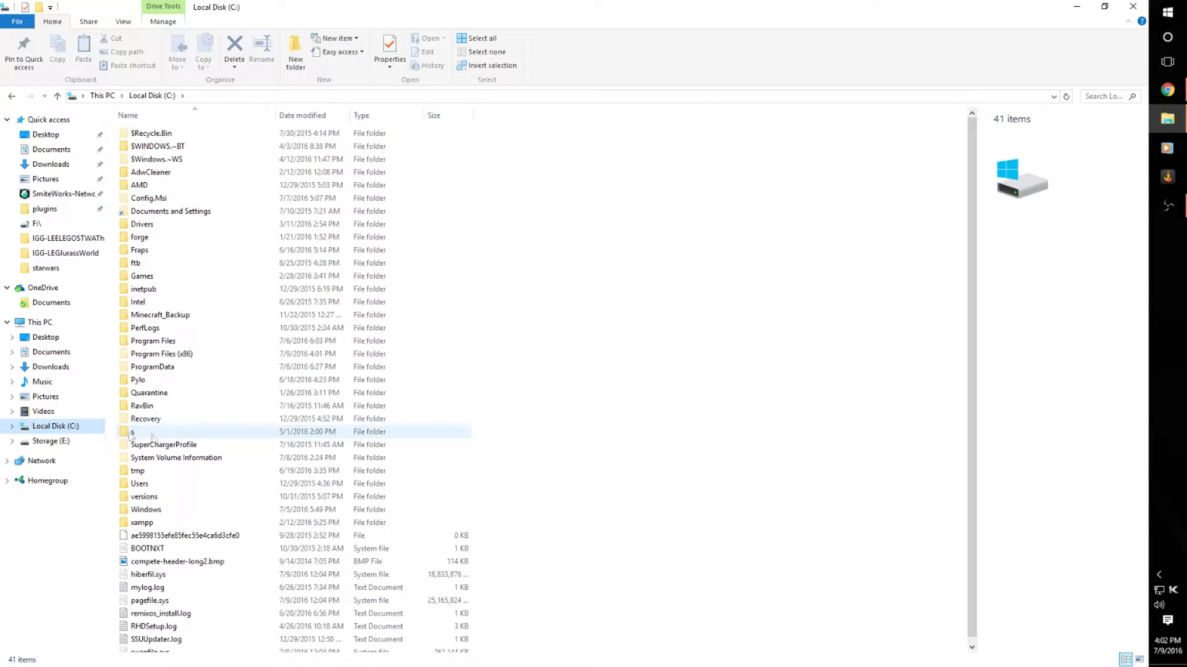
{"action": "double_click", "coordinate": [161, 354]}
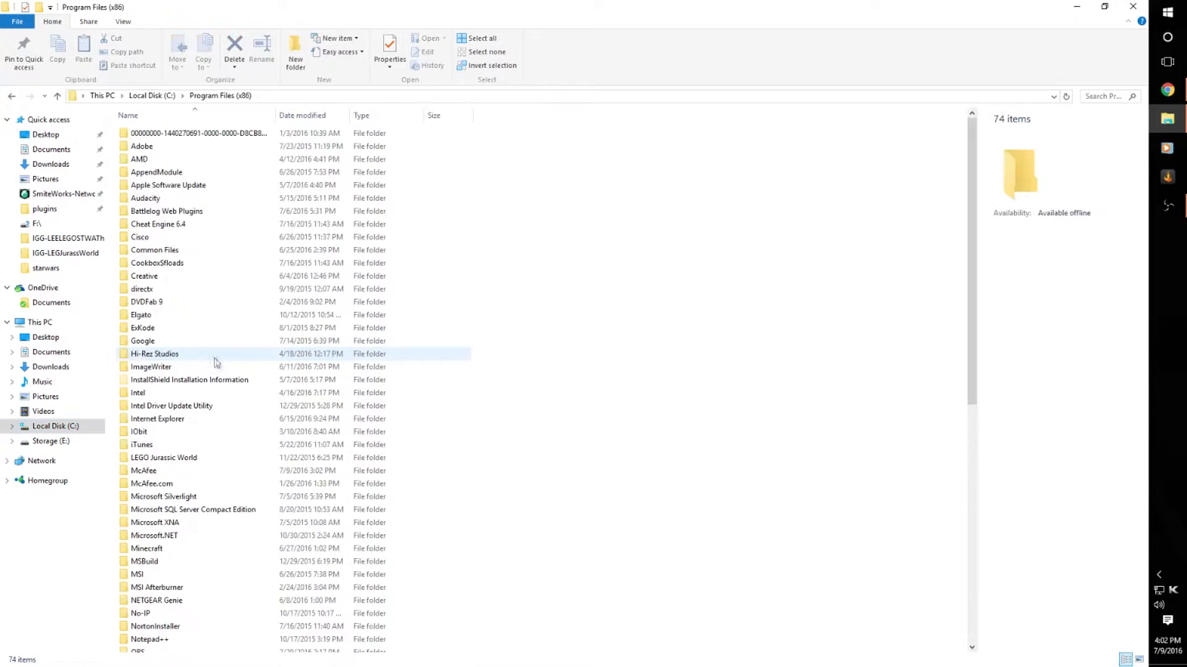
{"action": "scroll", "scroll_direction": "down", "scroll_amount": 3}
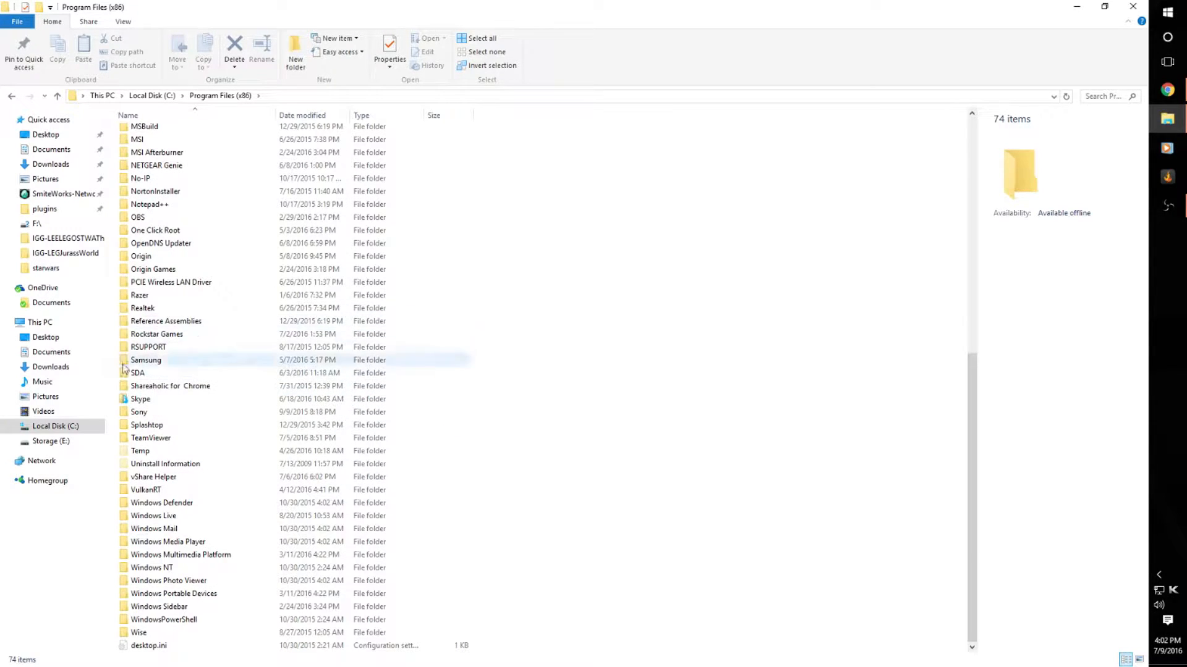
{"action": "left_click", "coordinate": [146, 360]}
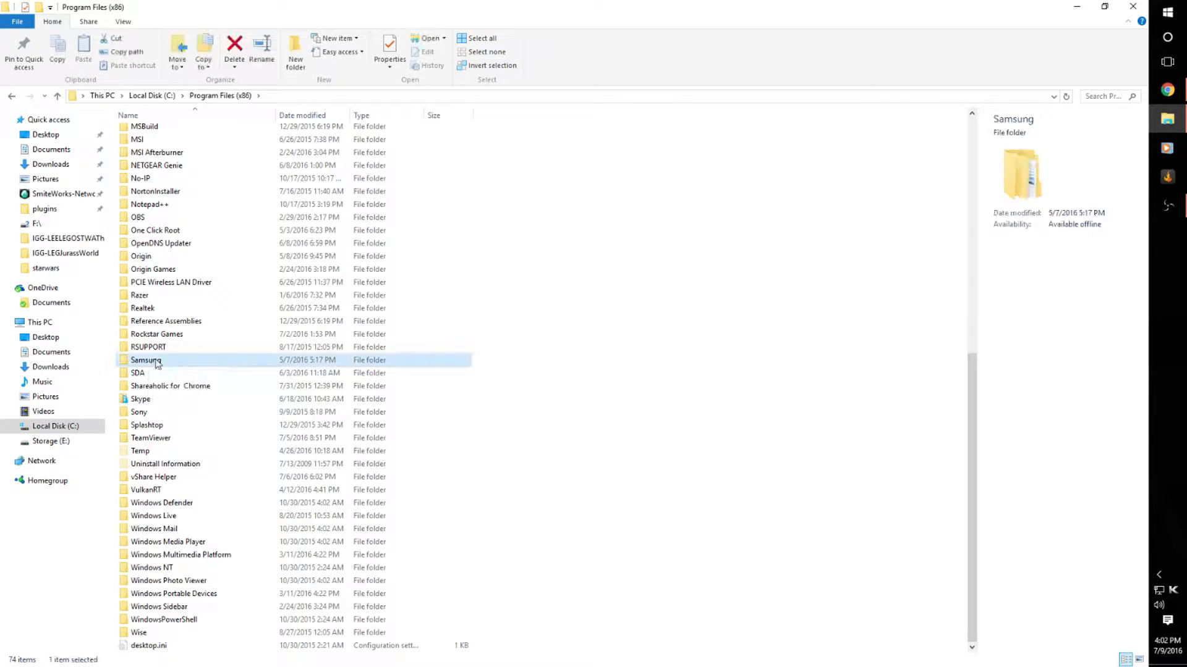
{"action": "right_click", "coordinate": [147, 360]}
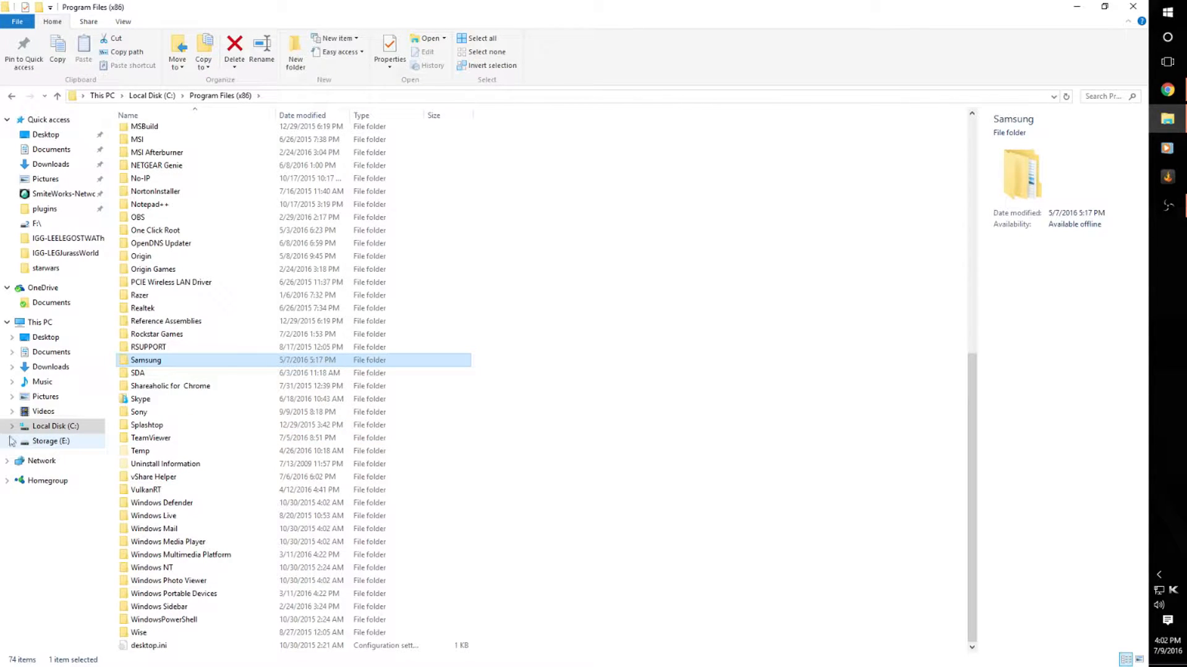
Switch to Storage (E:), peek inside its Steam folder and return to the drive's top level.
{"action": "left_click", "coordinate": [50, 441]}
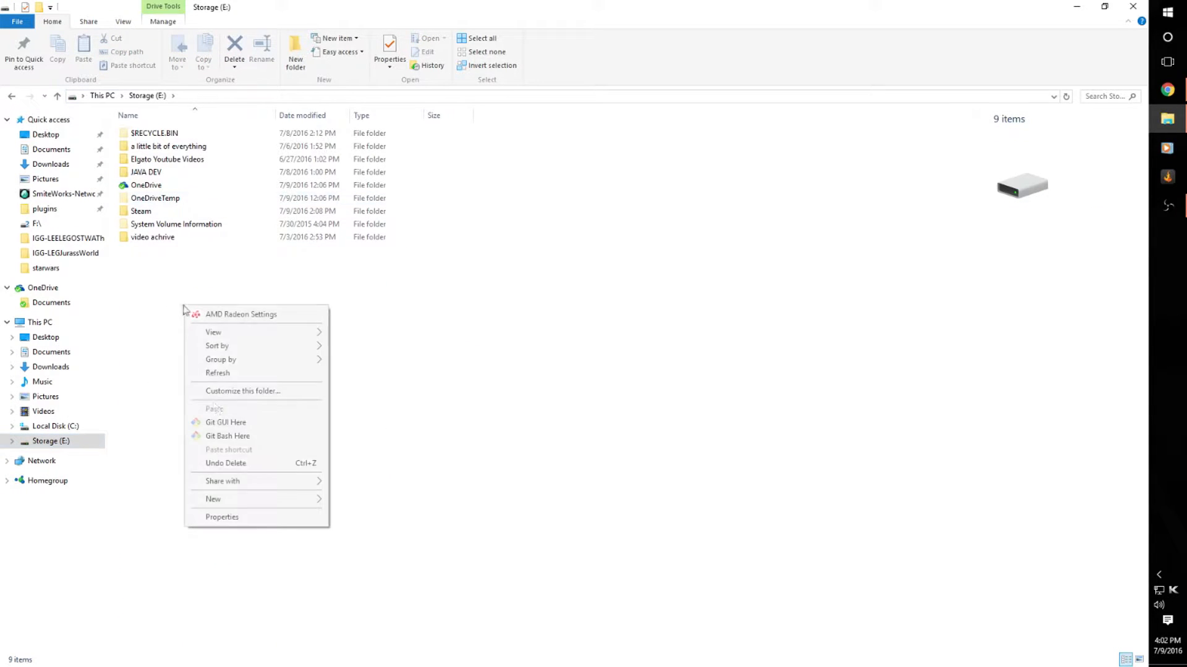
{"action": "left_click", "coordinate": [176, 223]}
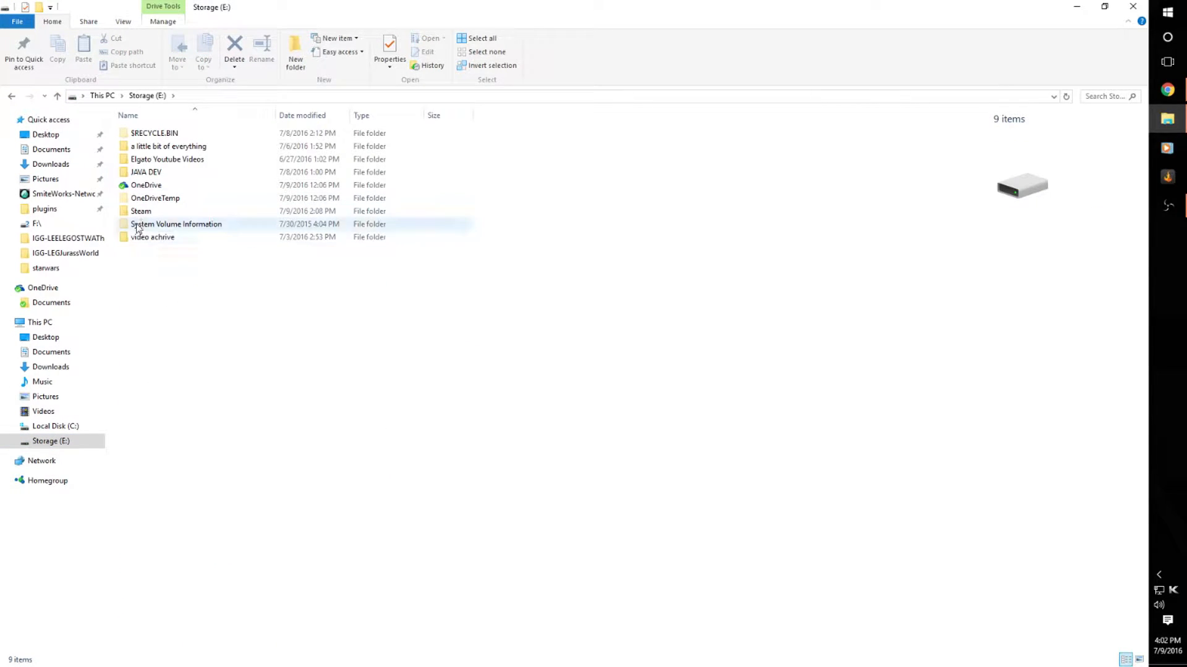
{"action": "mouse_move", "coordinate": [152, 237]}
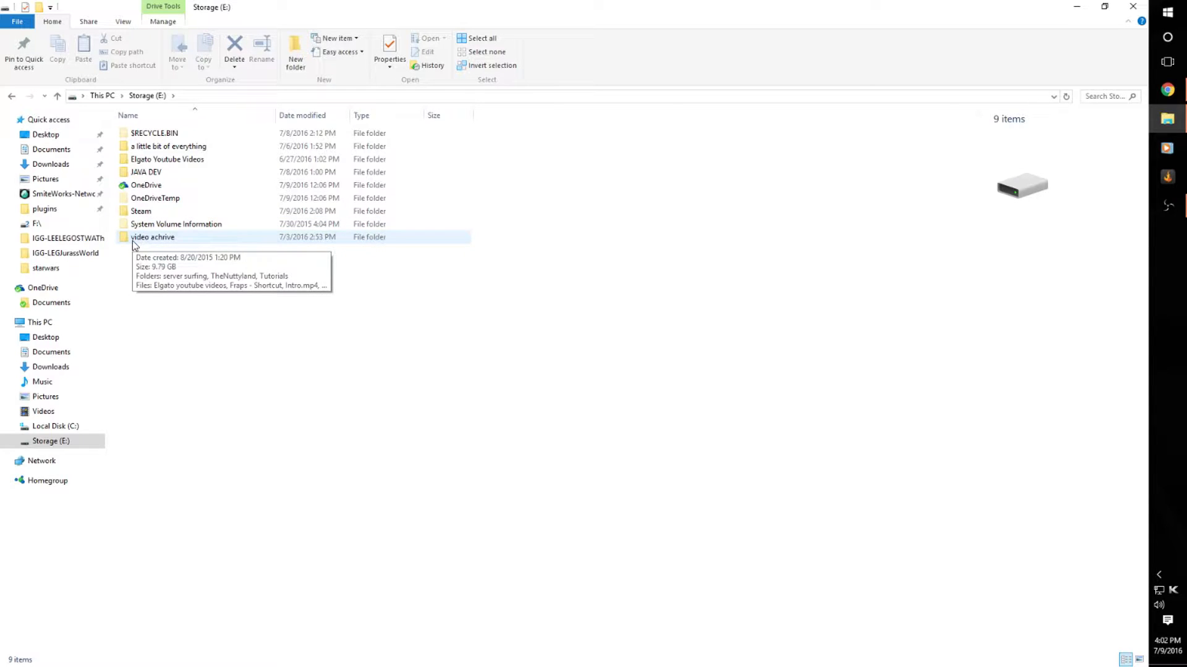
{"action": "mouse_move", "coordinate": [186, 370]}
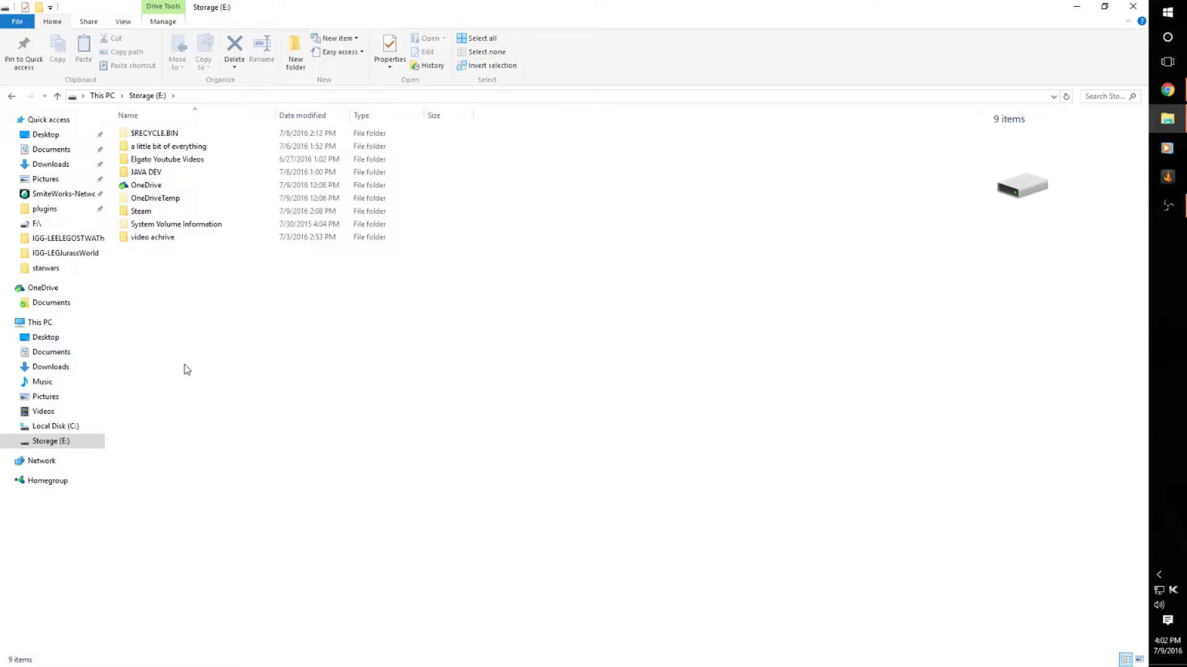
{"action": "mouse_move", "coordinate": [174, 306]}
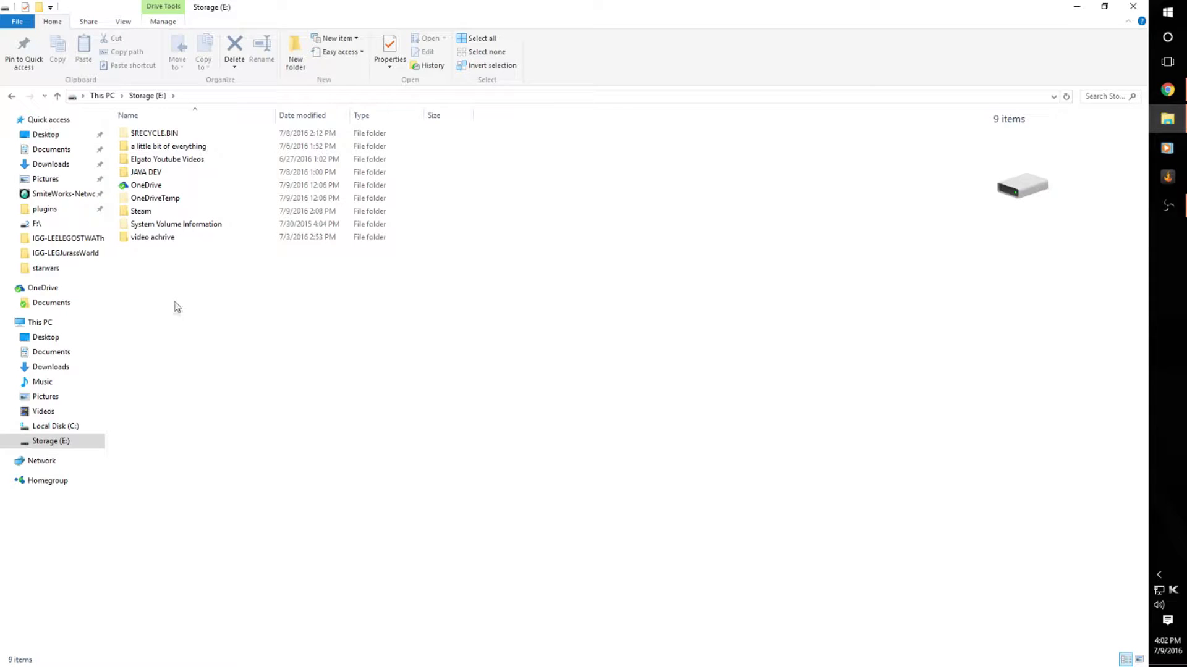
{"action": "left_click", "coordinate": [175, 223]}
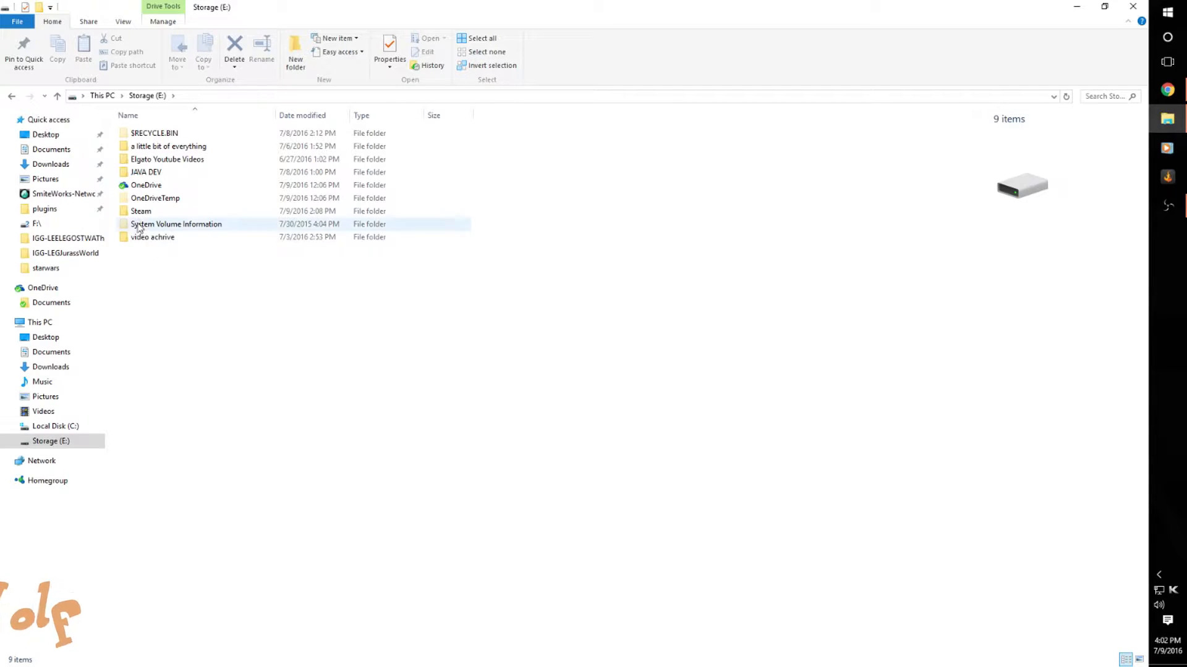
{"action": "left_click", "coordinate": [141, 211]}
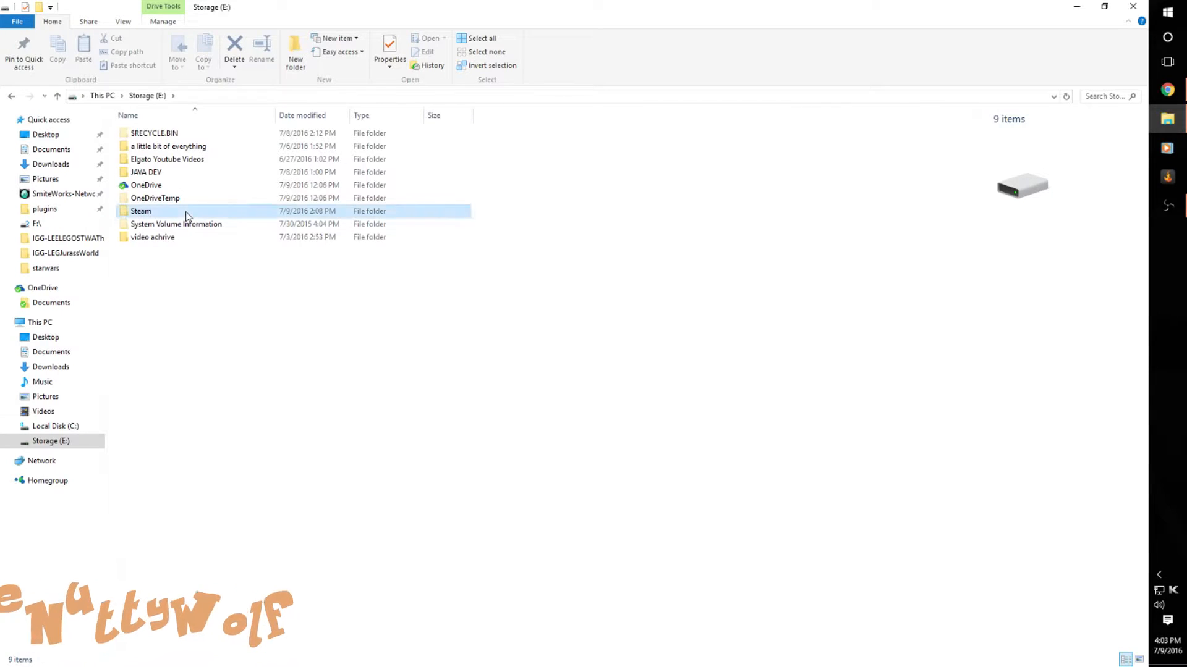
{"action": "double_click", "coordinate": [141, 212]}
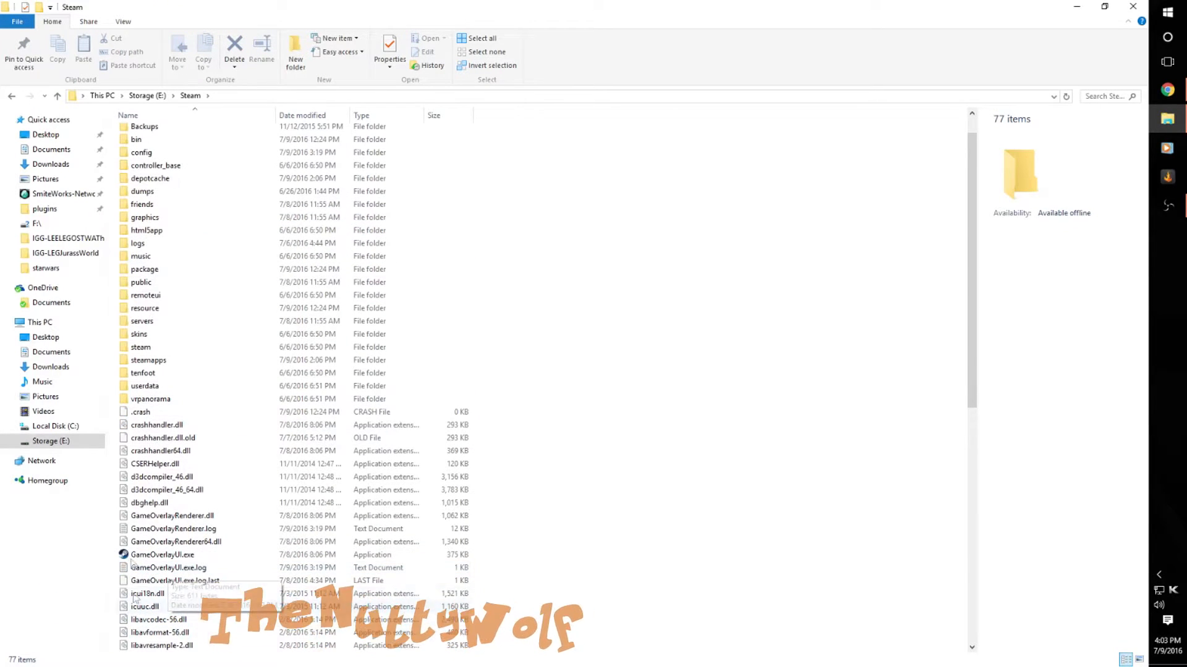
{"action": "scroll", "scroll_direction": "up", "scroll_amount": 3}
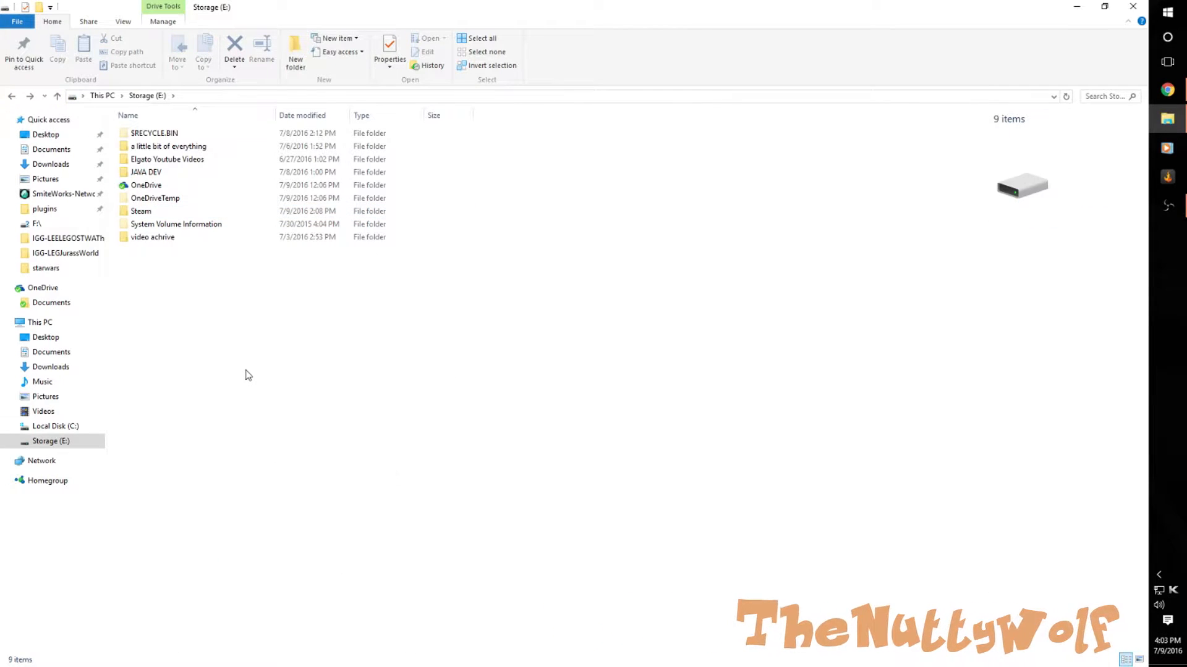
{"action": "mouse_move", "coordinate": [214, 275]}
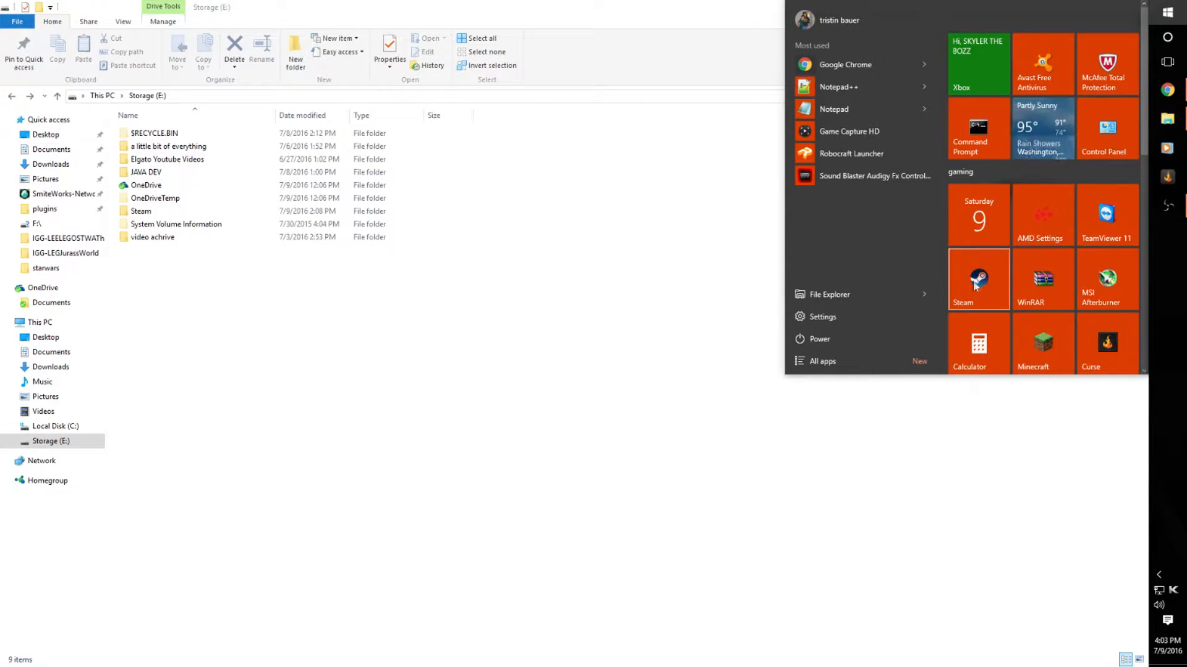
{"action": "mouse_move", "coordinate": [572, 358]}
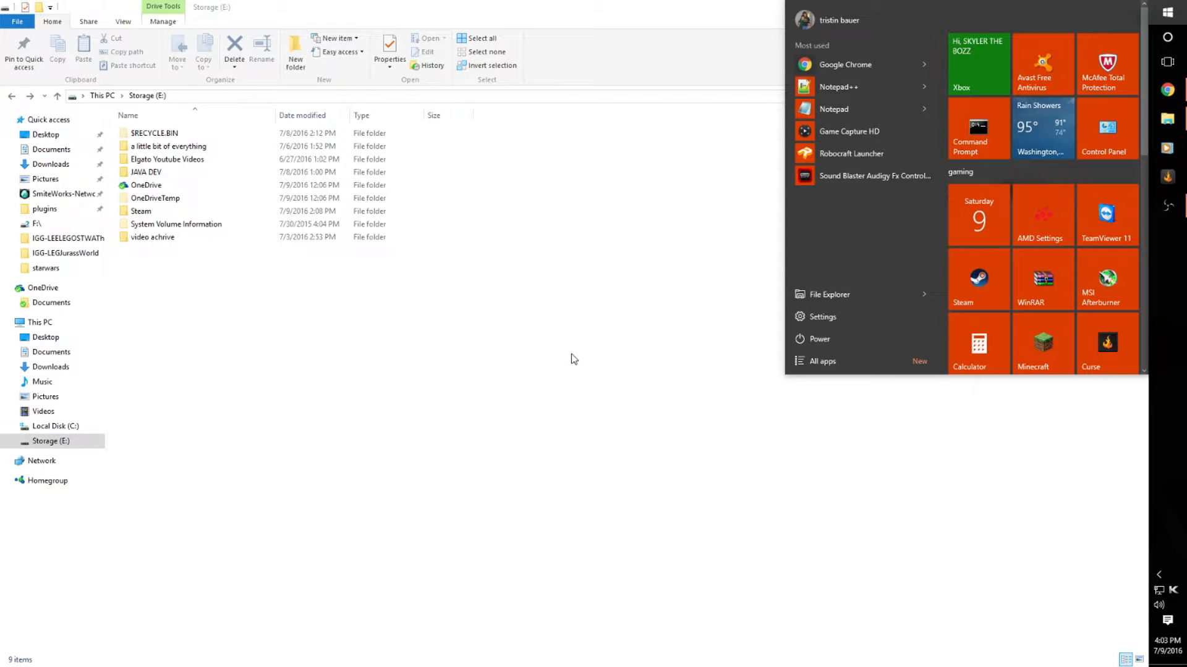
{"action": "left_click", "coordinate": [367, 318]}
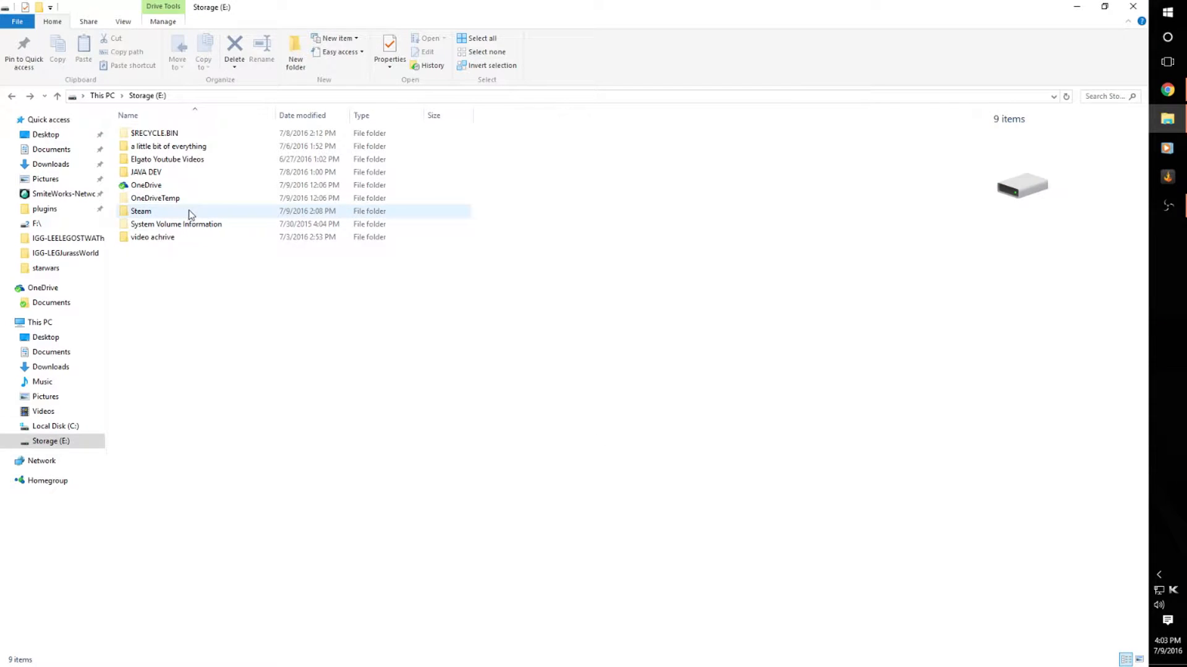
Make a shortcut to Steam.exe inside E:\Steam and move it onto the desktop.
{"action": "double_click", "coordinate": [140, 211]}
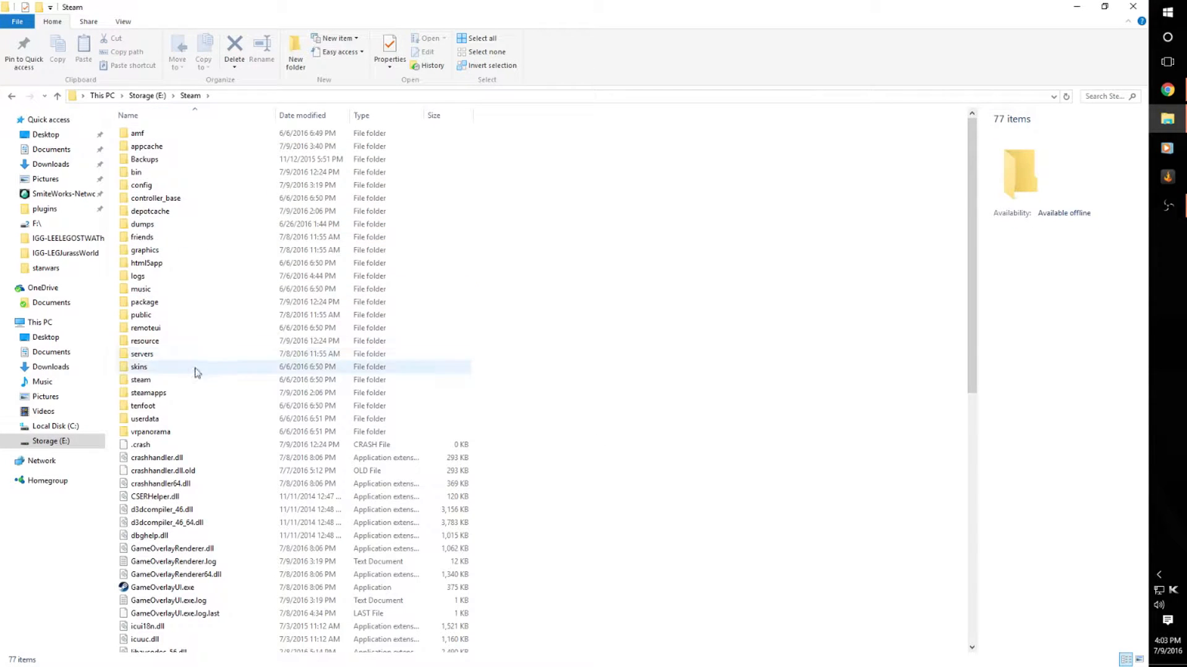
{"action": "scroll", "scroll_direction": "down", "scroll_amount": 3}
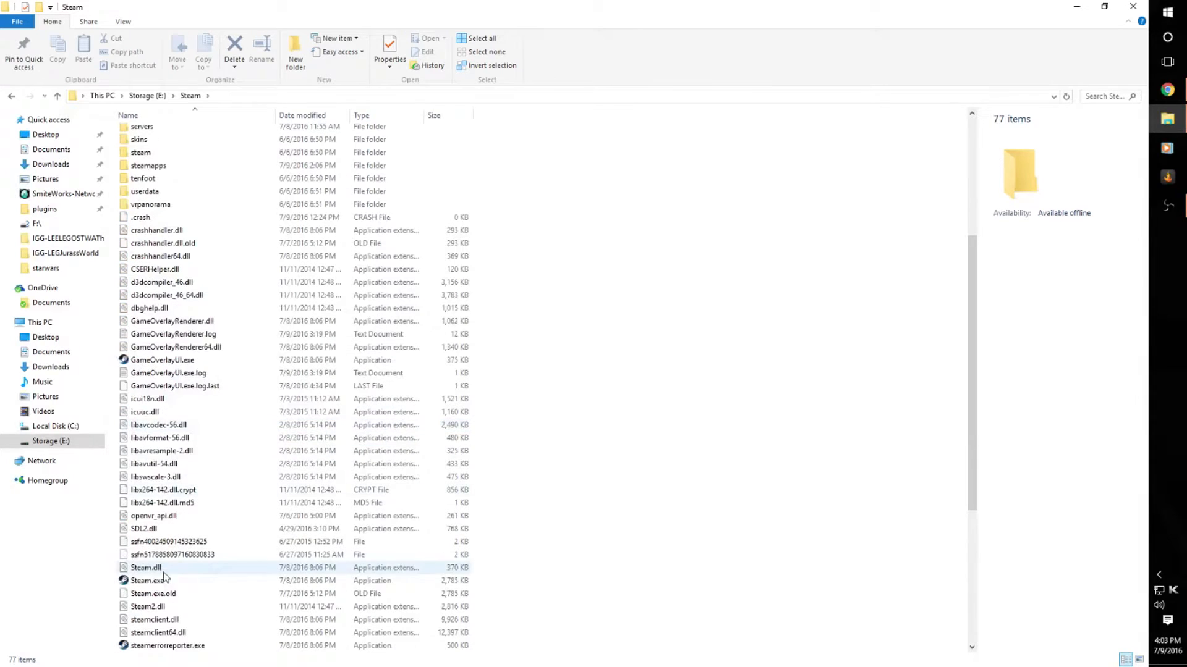
{"action": "left_click", "coordinate": [147, 581]}
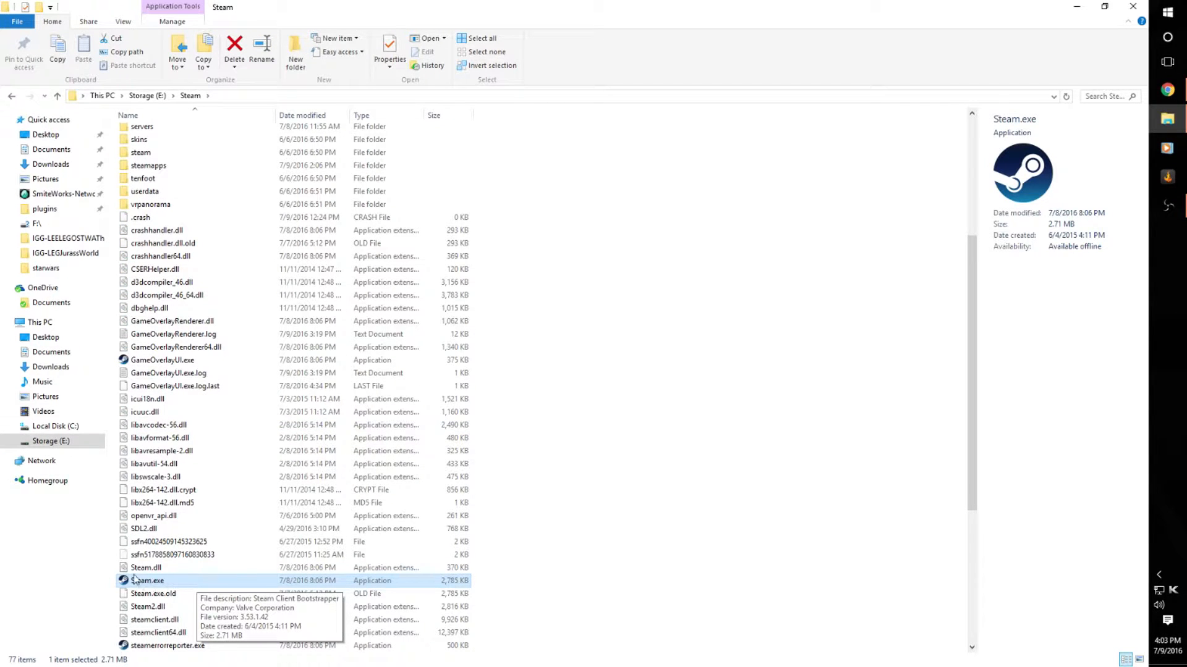
{"action": "mouse_move", "coordinate": [367, 581]}
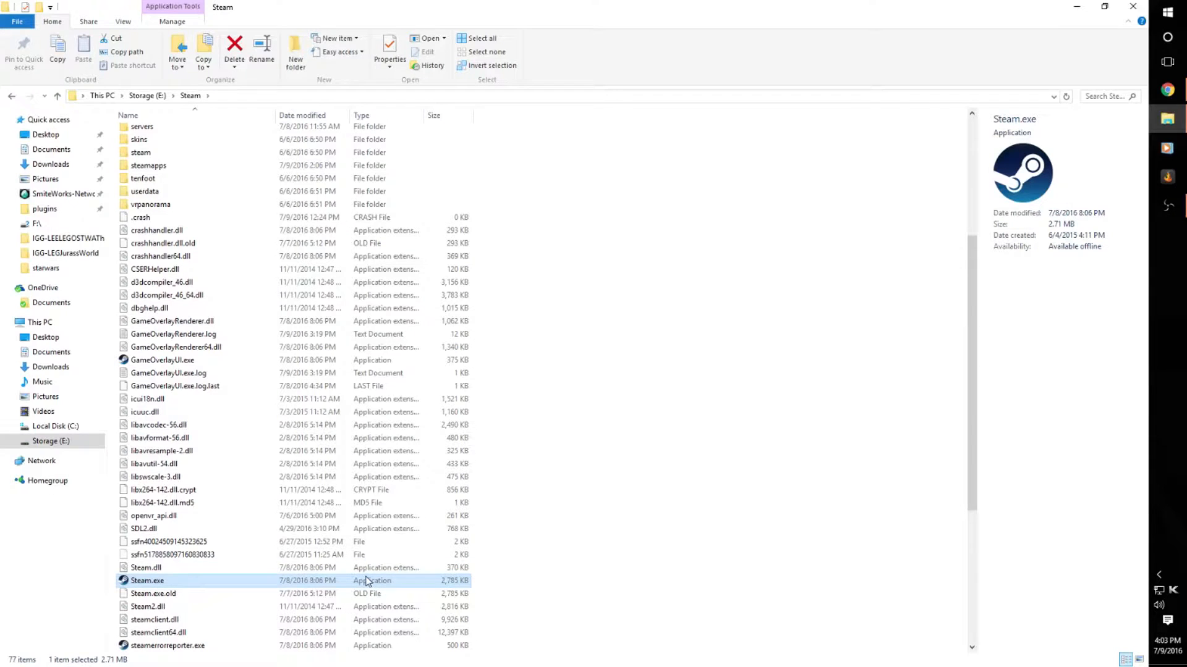
{"action": "right_click", "coordinate": [146, 581]}
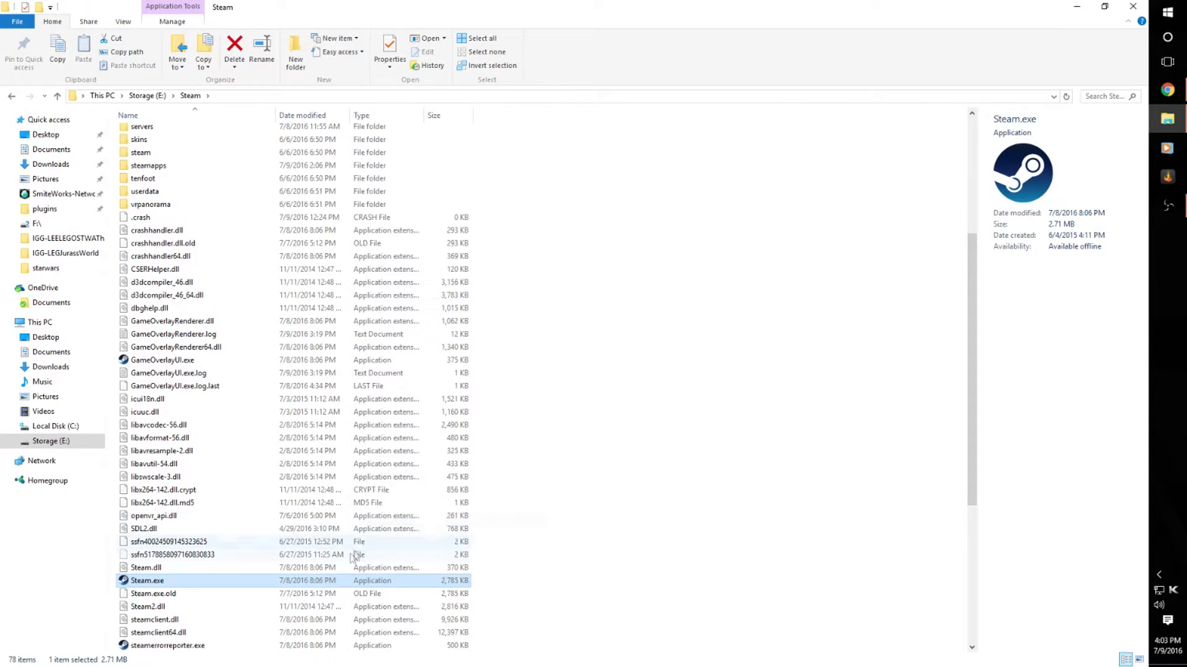
{"action": "left_click", "coordinate": [1104, 7]}
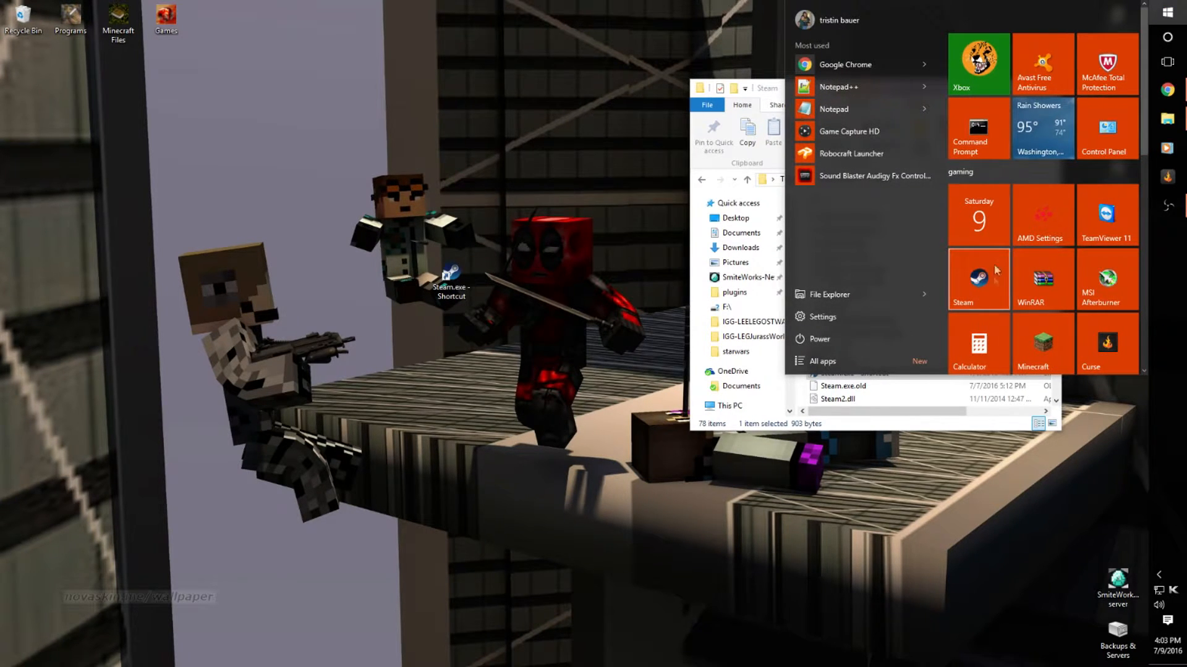
{"action": "mouse_move", "coordinate": [601, 384]}
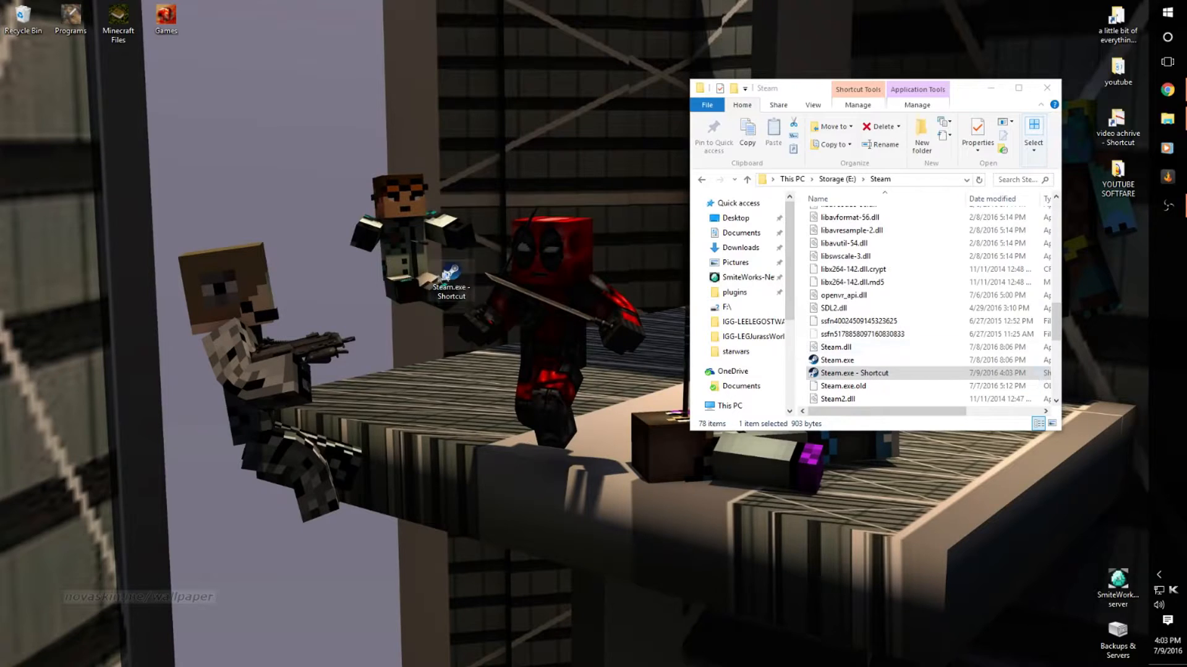
{"action": "mouse_move", "coordinate": [602, 267]}
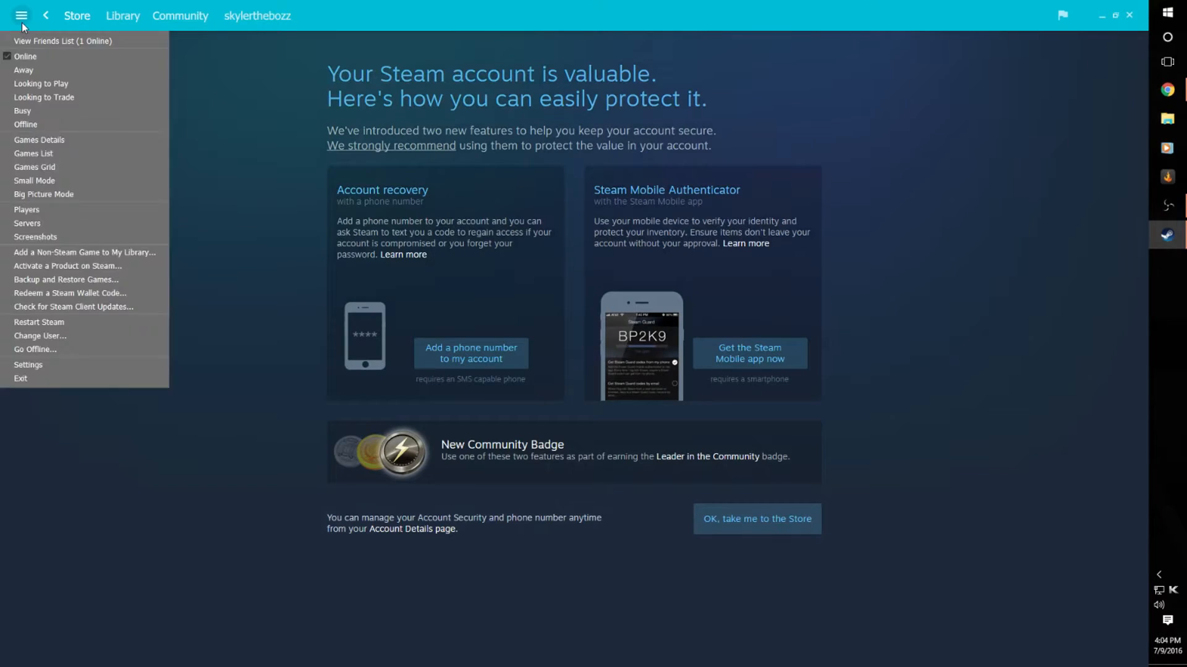
{"action": "mouse_move", "coordinate": [34, 350]}
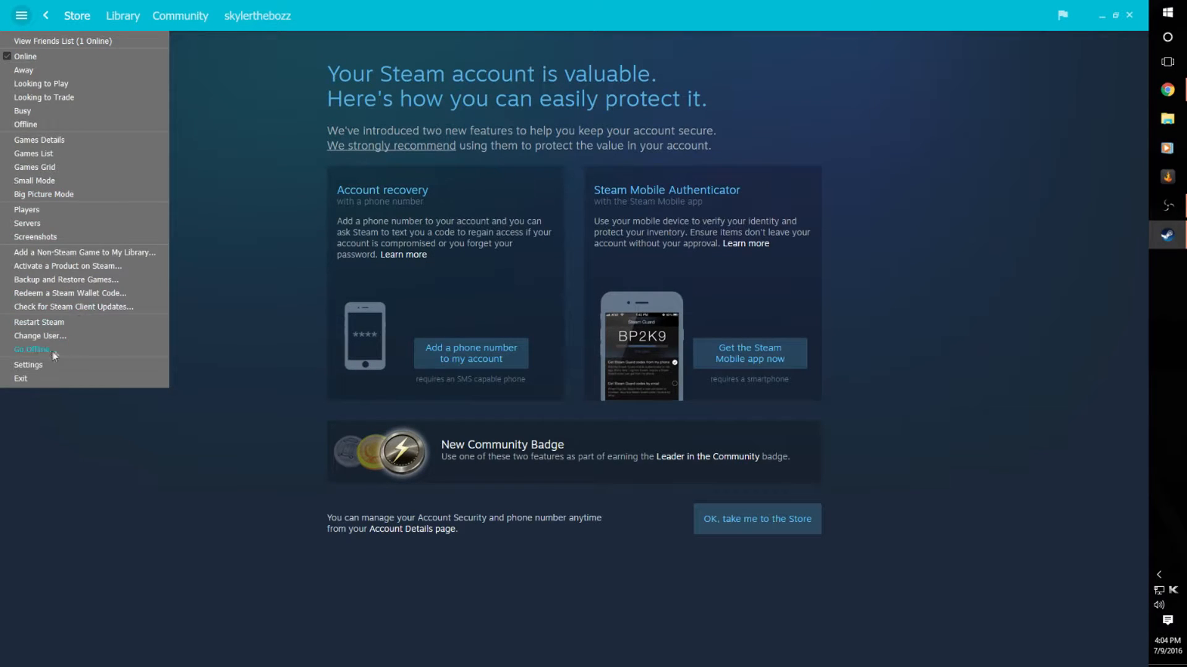
Bring up the Steam client's Settings window from the top-left Steam menu.
{"action": "left_click", "coordinate": [27, 367]}
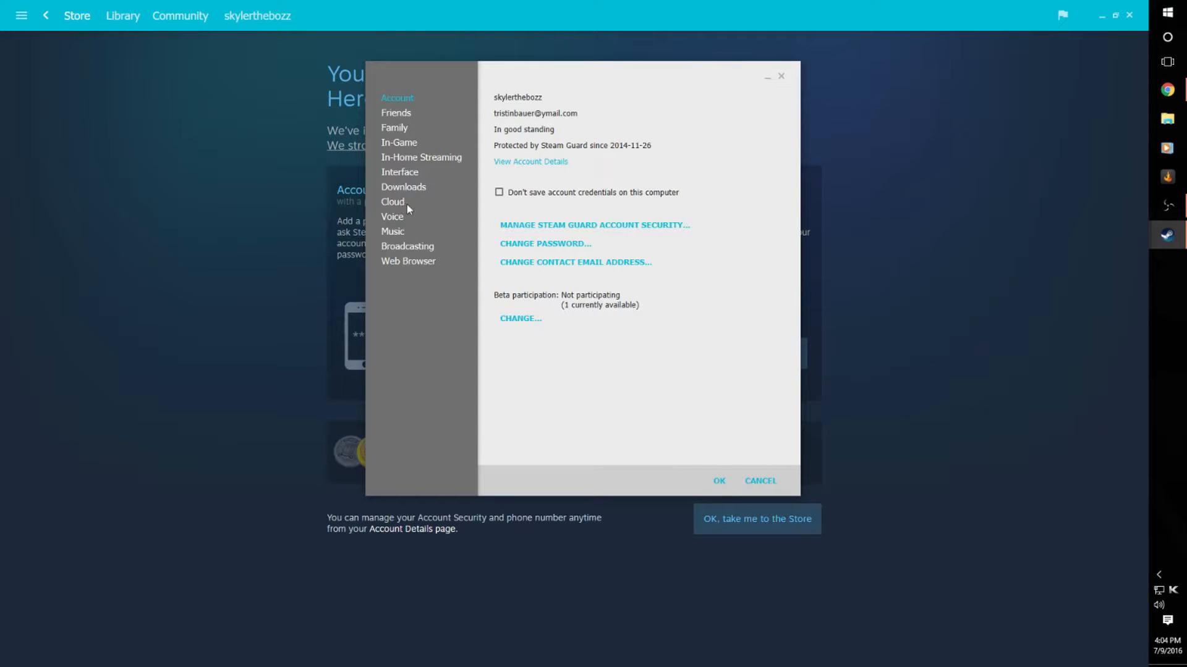
{"action": "mouse_move", "coordinate": [377, 21]}
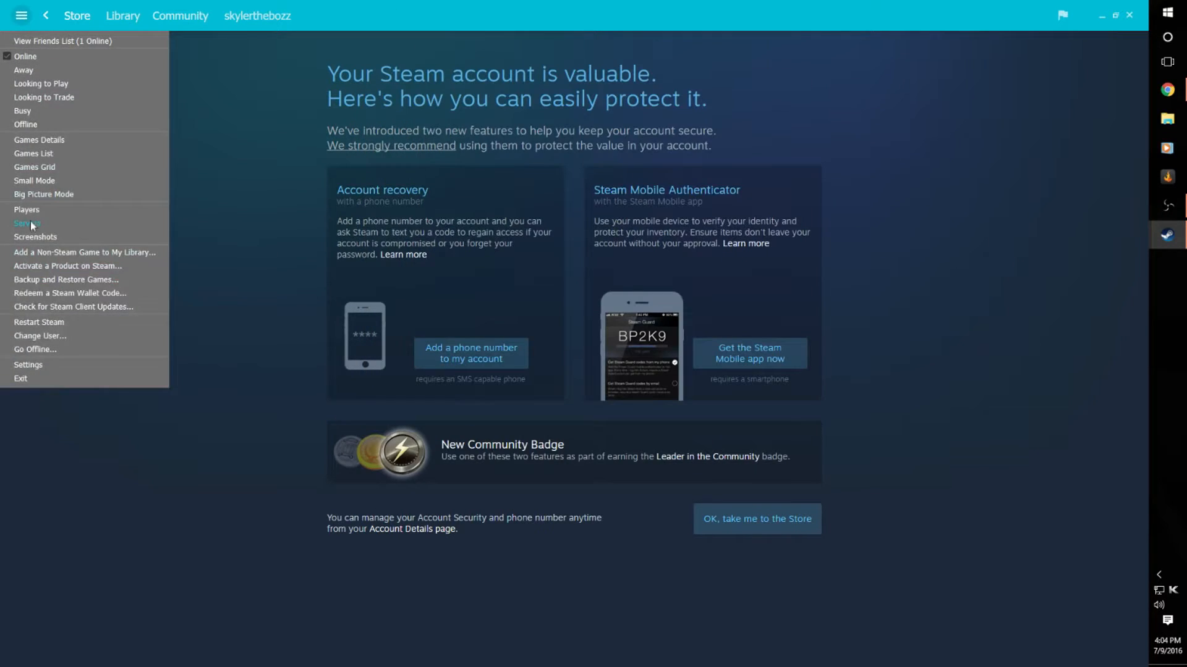
{"action": "mouse_move", "coordinate": [1125, 235]}
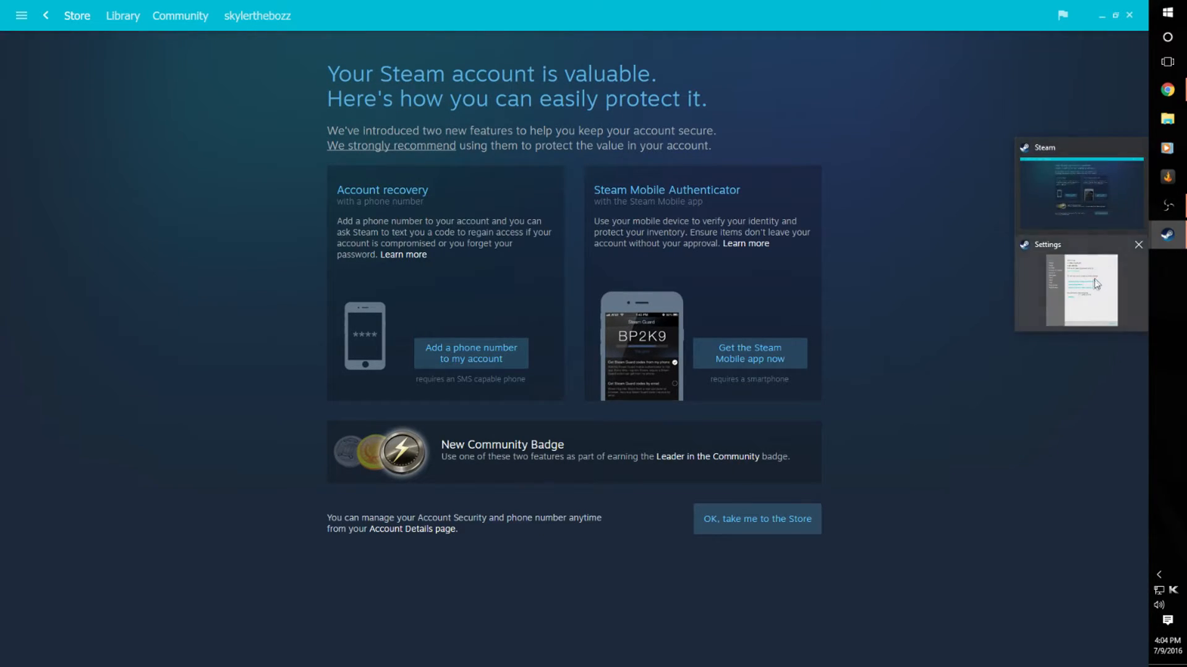
Show Steam Library Folders under Downloads, listing E:\Steam as default with 8 installed items.
{"action": "left_click", "coordinate": [1084, 292]}
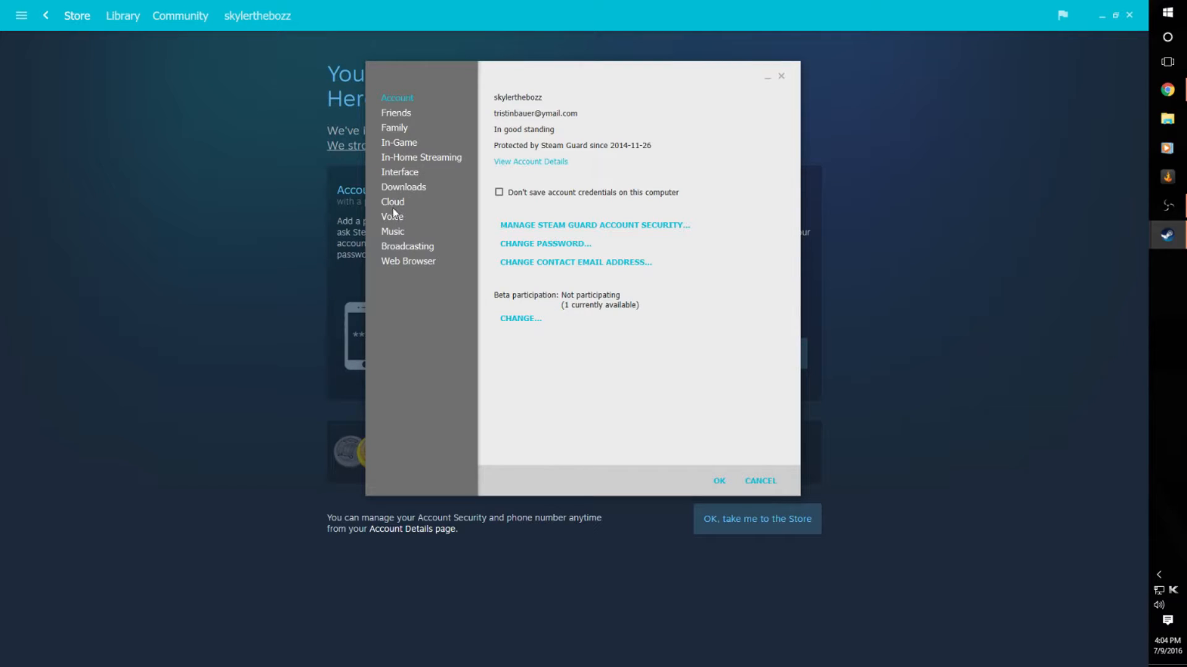
{"action": "left_click", "coordinate": [403, 187]}
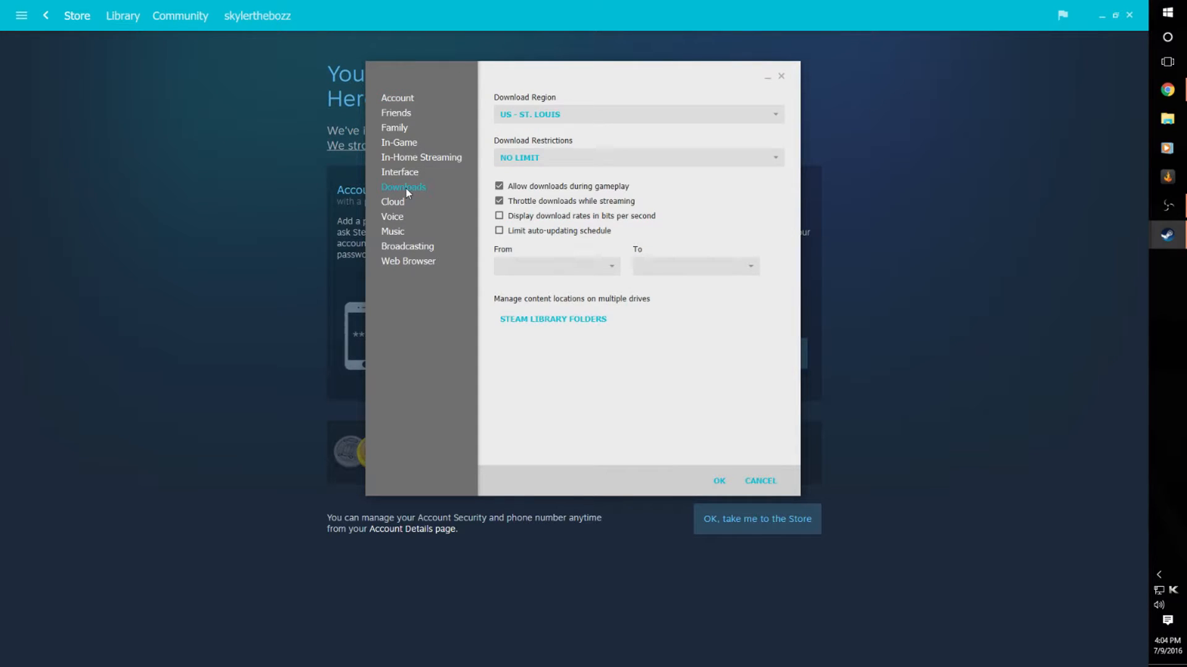
{"action": "left_click", "coordinate": [552, 319]}
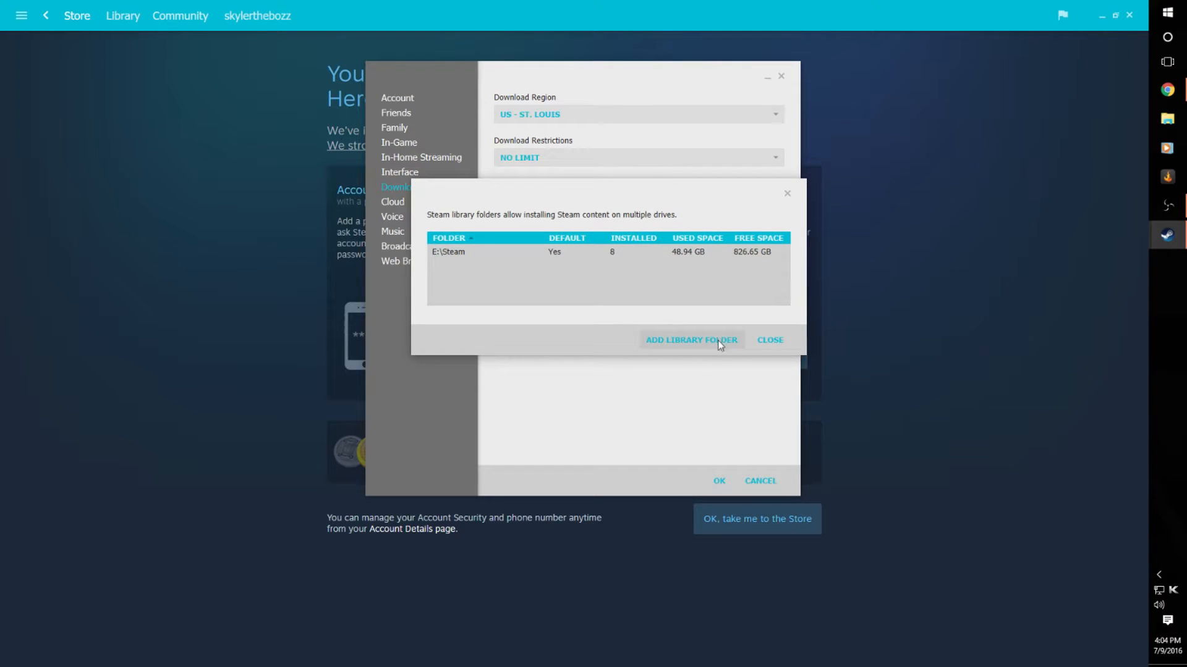
{"action": "left_click", "coordinate": [690, 340]}
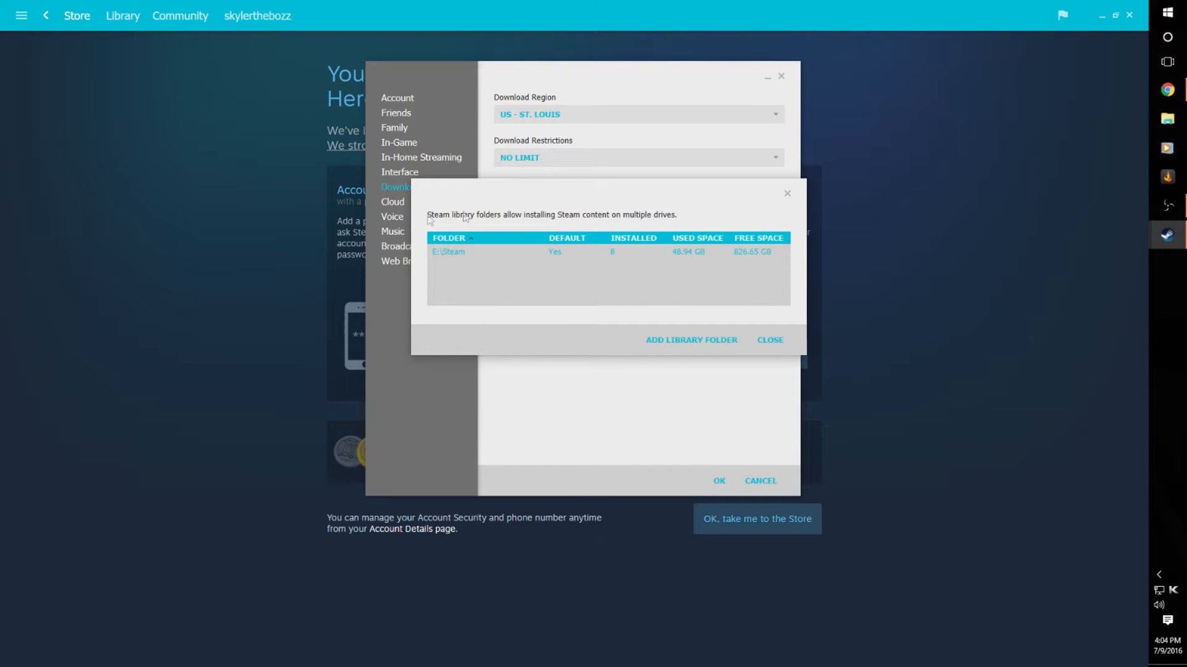
{"action": "mouse_move", "coordinate": [502, 260]}
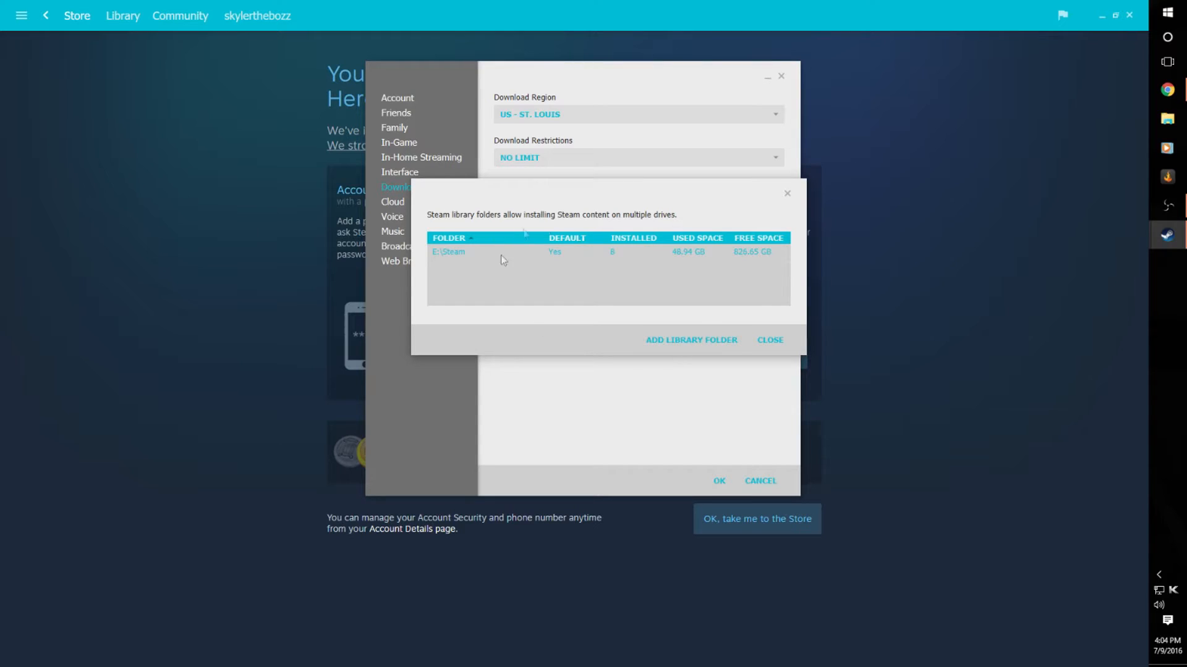
{"action": "mouse_move", "coordinate": [662, 293]}
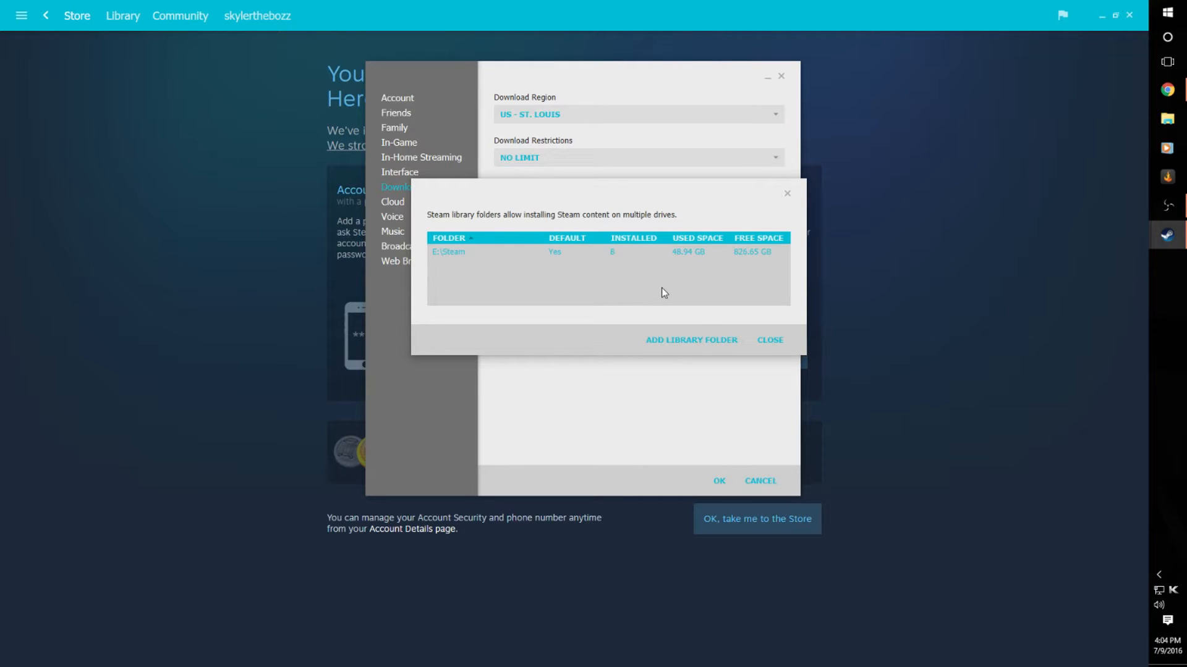
{"action": "mouse_move", "coordinate": [146, 363]}
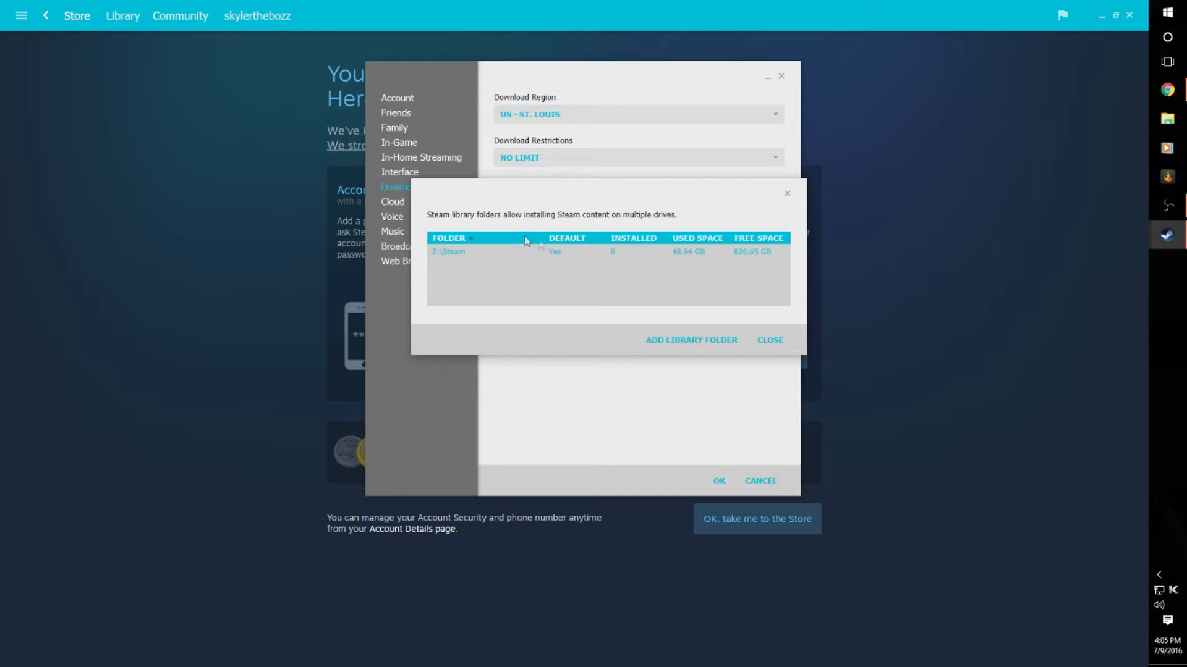
{"action": "mouse_move", "coordinate": [597, 313]}
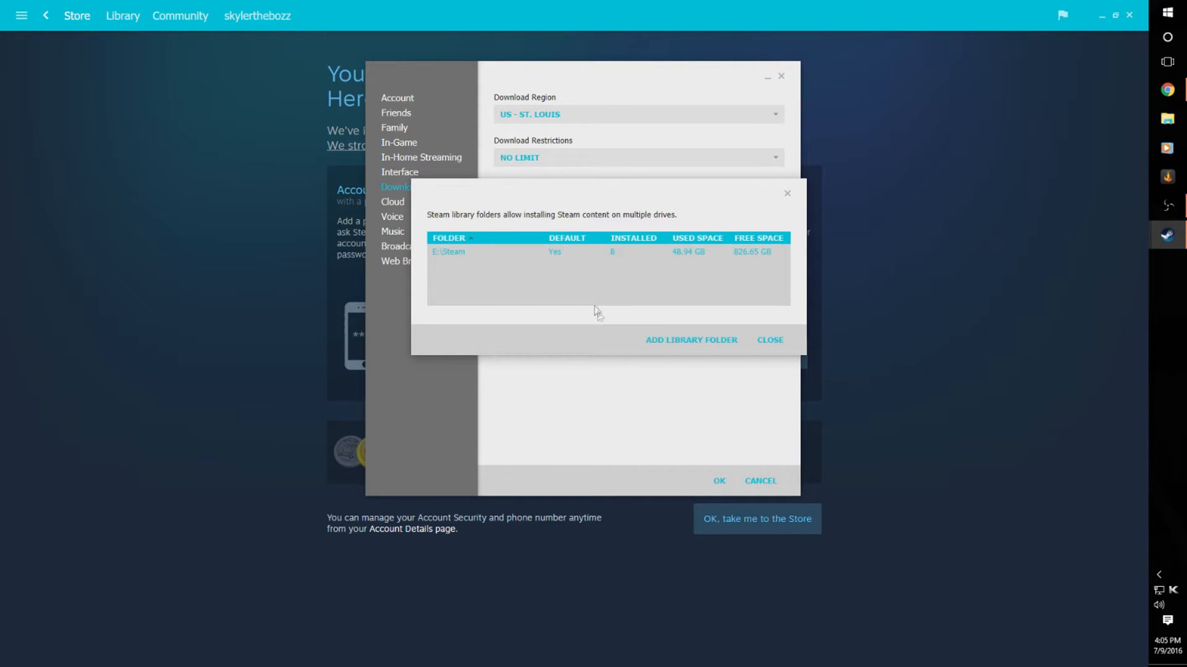
{"action": "left_click", "coordinate": [690, 340]}
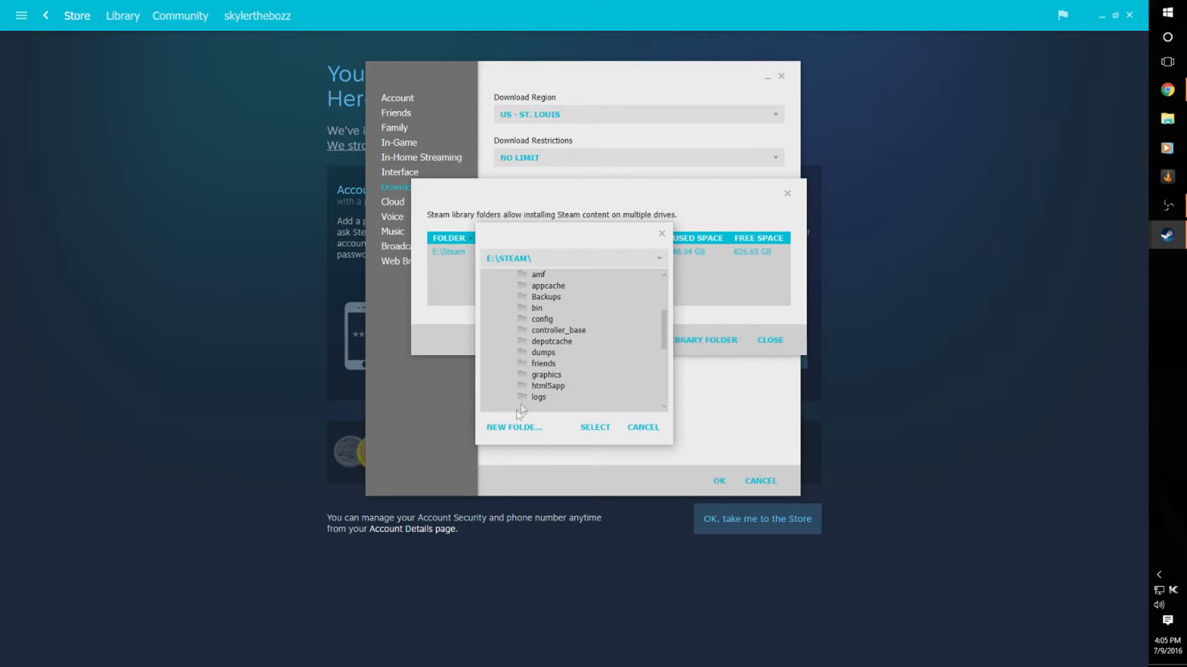
{"action": "left_click", "coordinate": [513, 426]}
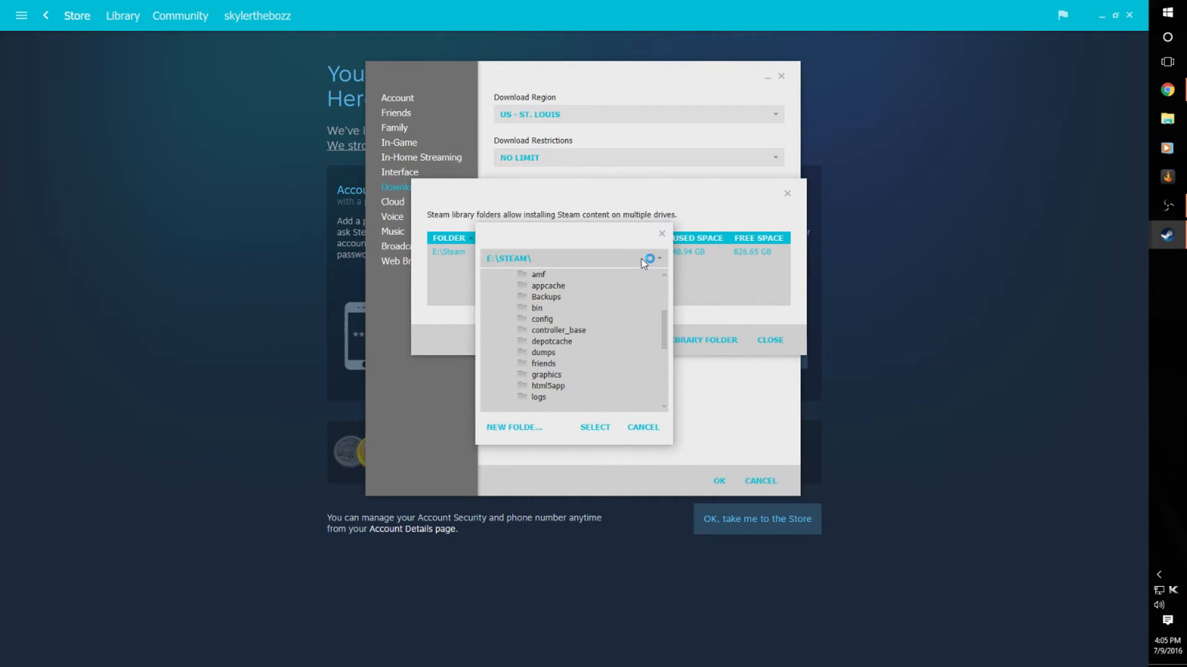
{"action": "left_click", "coordinate": [655, 259]}
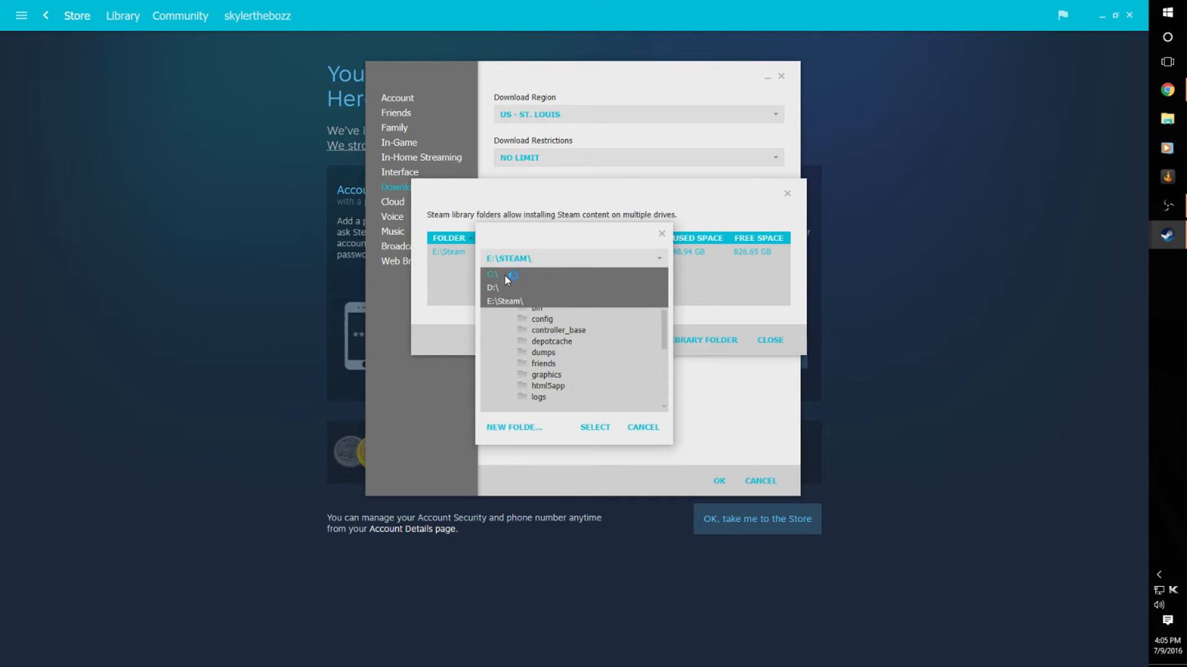
{"action": "mouse_move", "coordinate": [496, 301]}
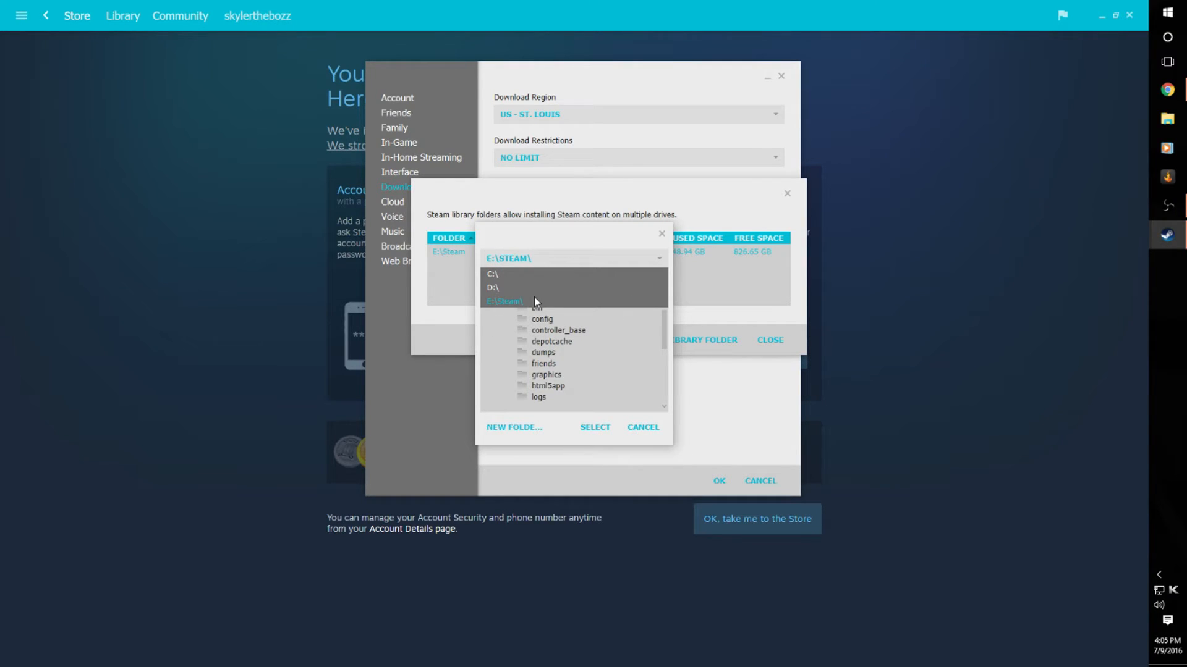
{"action": "mouse_move", "coordinate": [520, 300]}
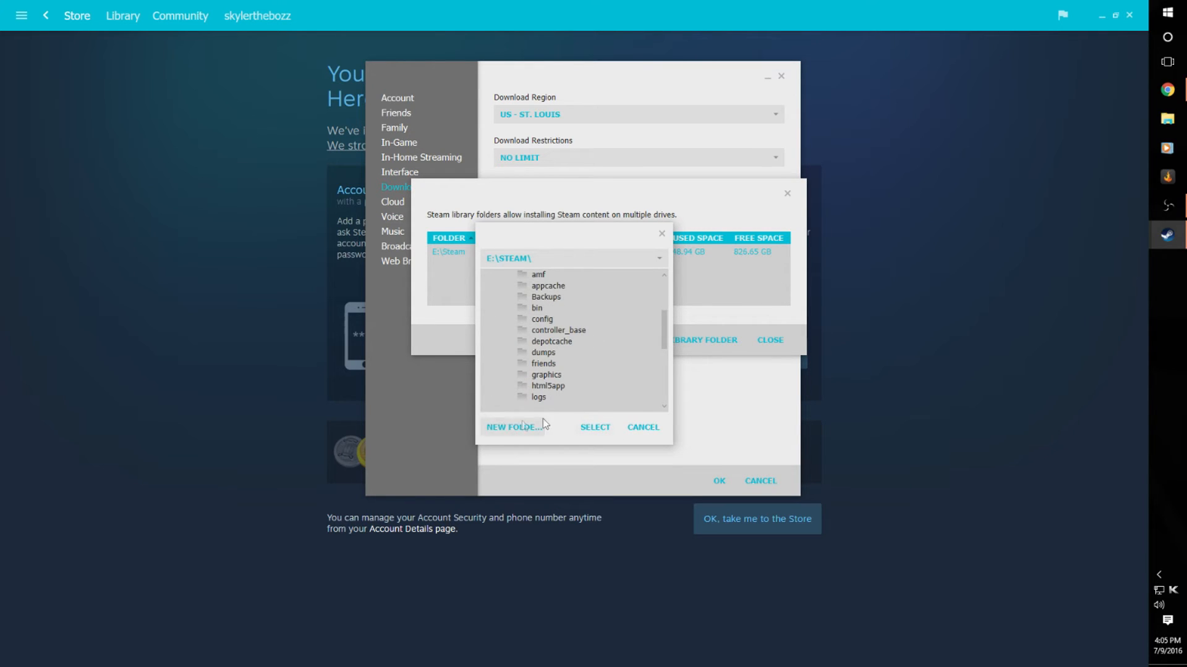
{"action": "mouse_move", "coordinate": [658, 257]}
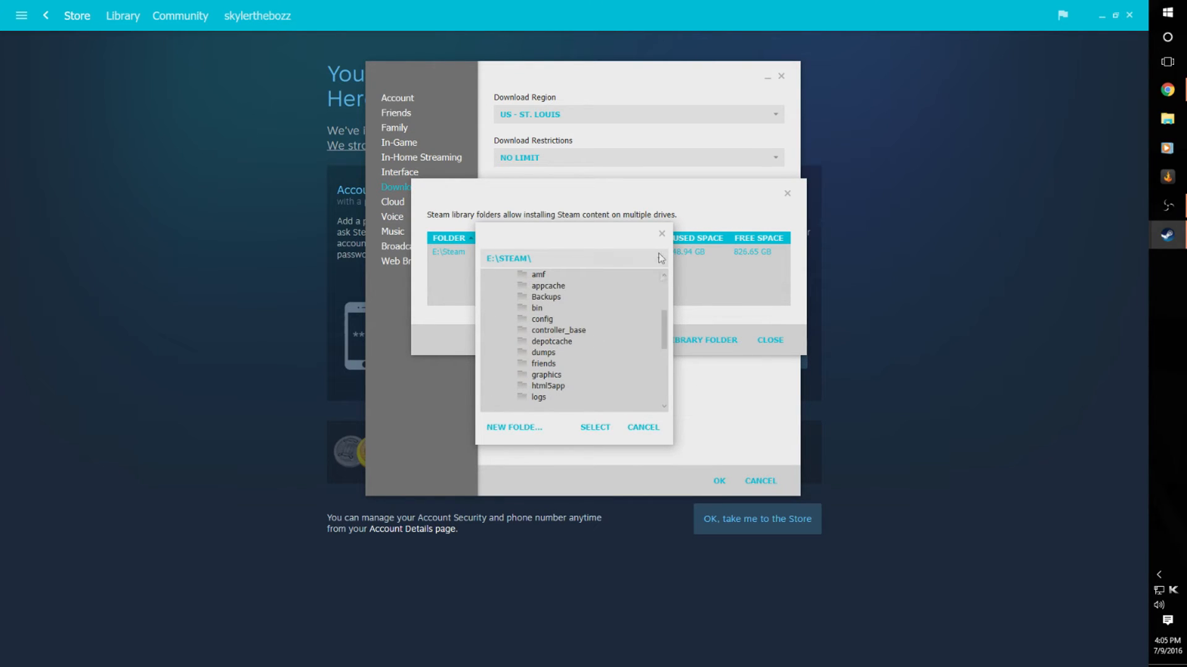
{"action": "left_click", "coordinate": [641, 428]}
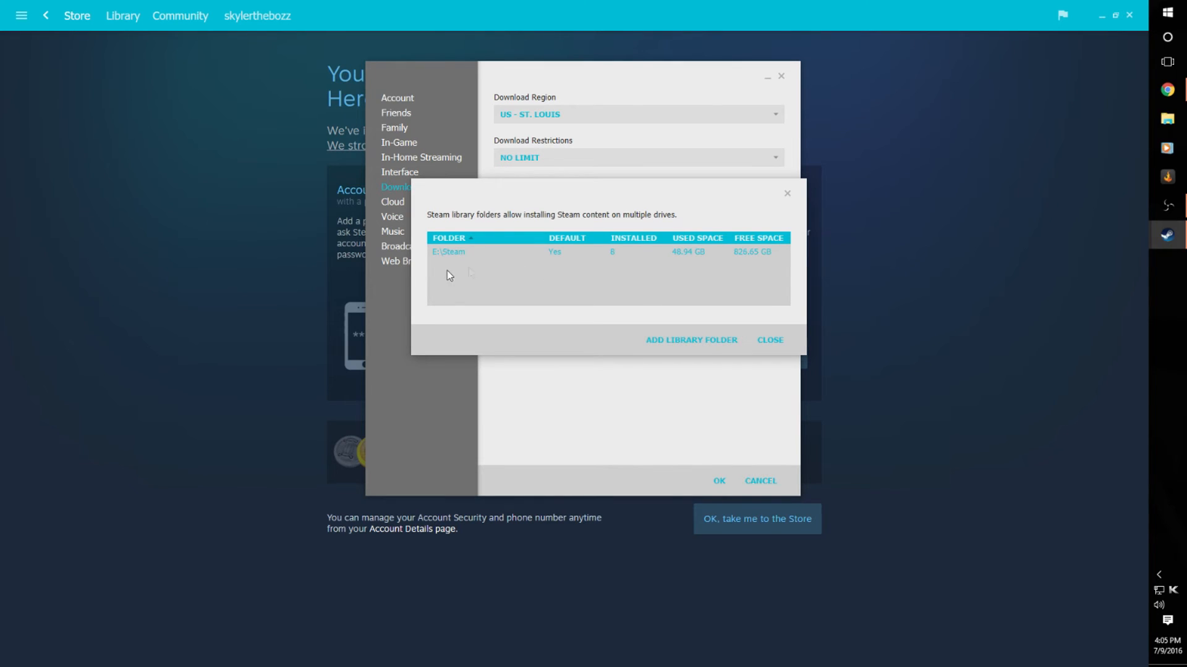
{"action": "mouse_move", "coordinate": [782, 294]}
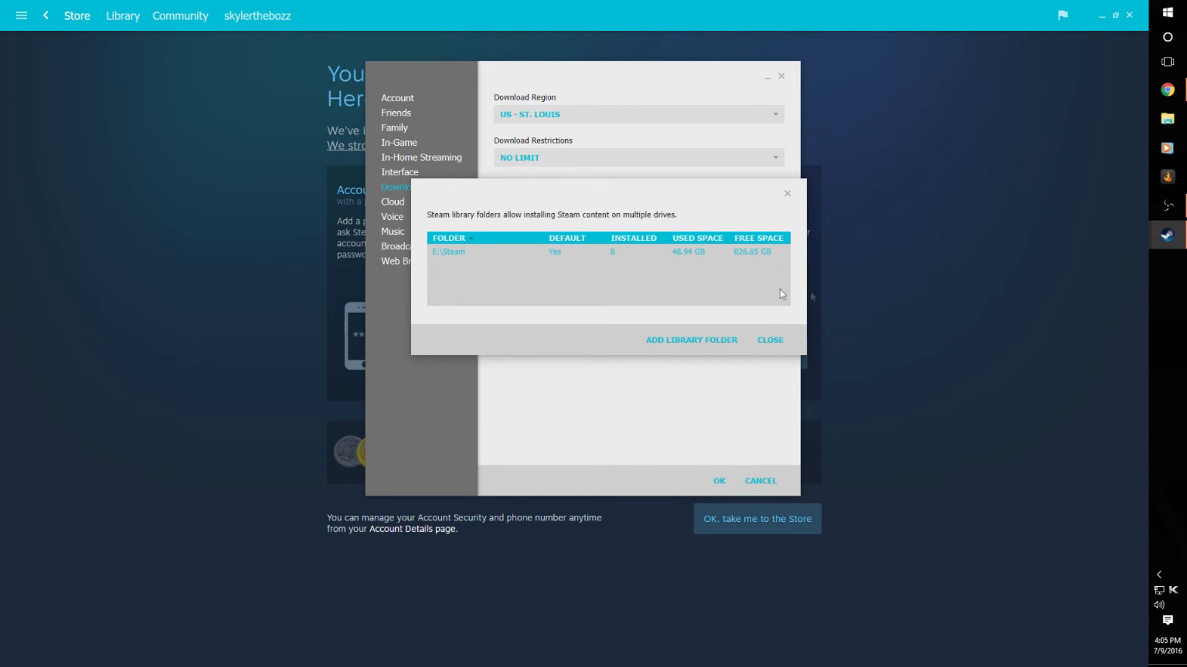
Reveal Make Default Folder and Remove Library Folder options for the E:\Steam library row.
{"action": "right_click", "coordinate": [447, 251]}
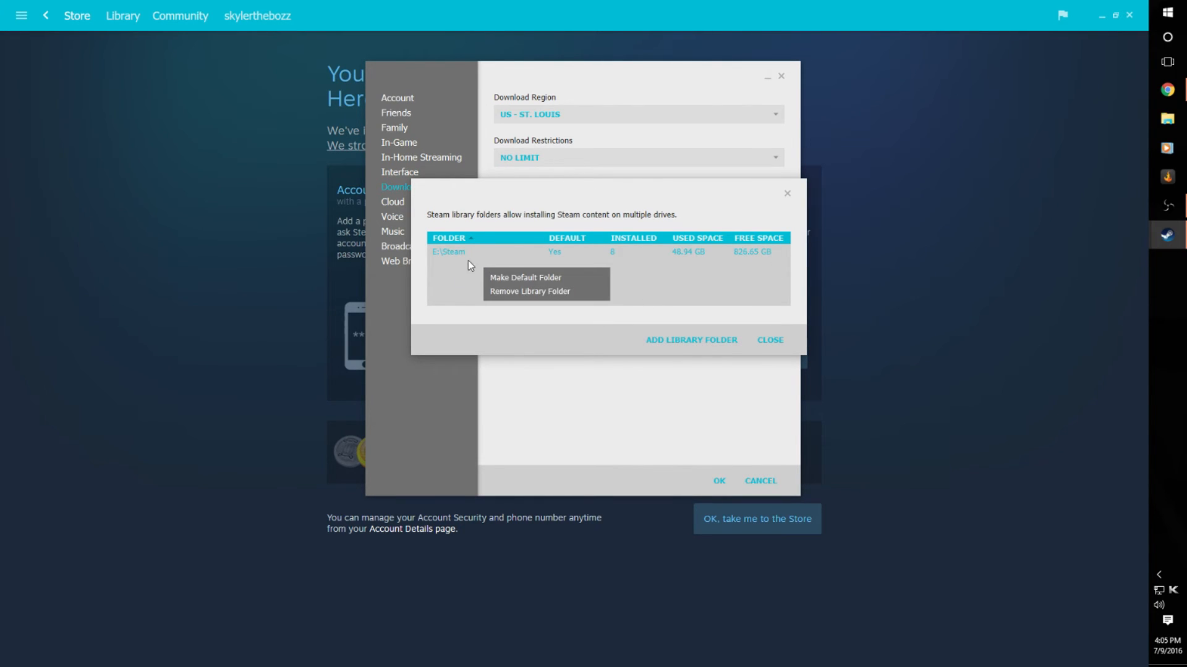
{"action": "mouse_move", "coordinate": [435, 273]}
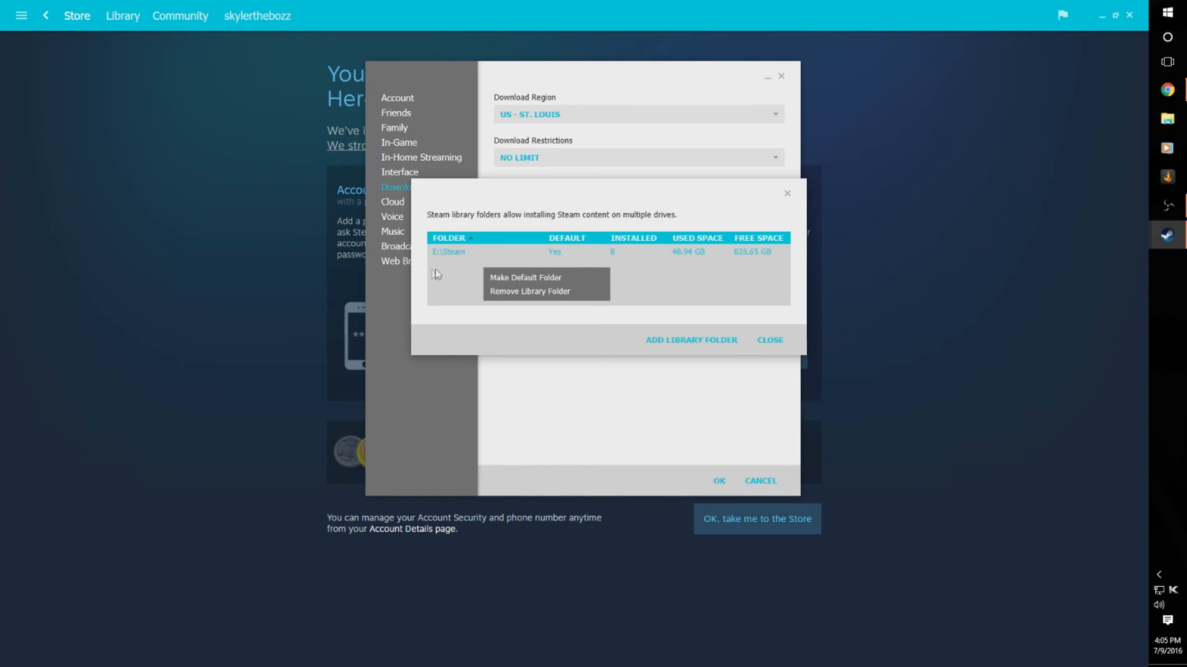